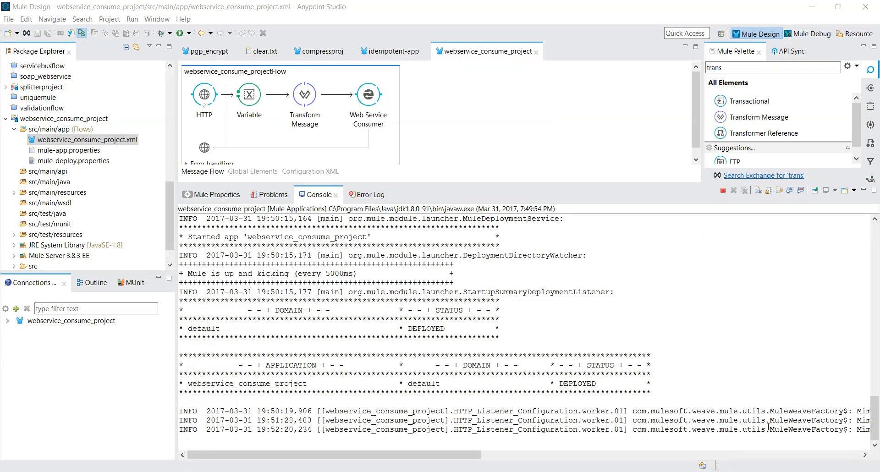
Create a new Mule project named webservice-example via File > New > Mule Project and finish the wizard.
click(86, 139)
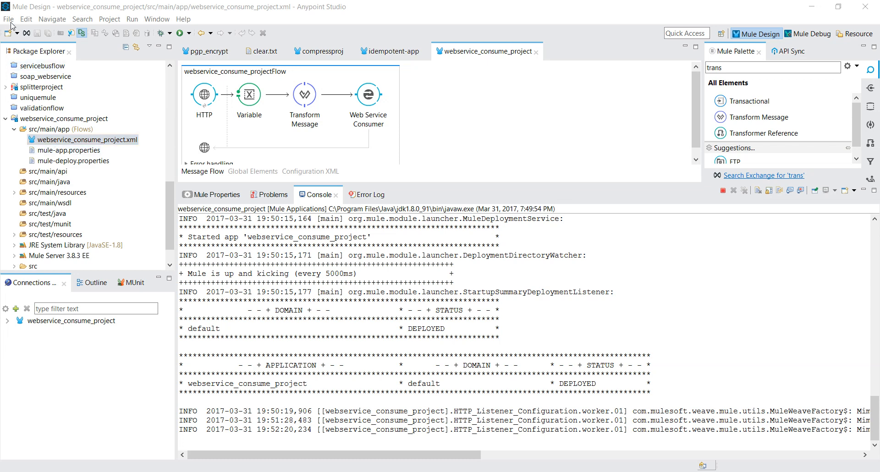
click(9, 19)
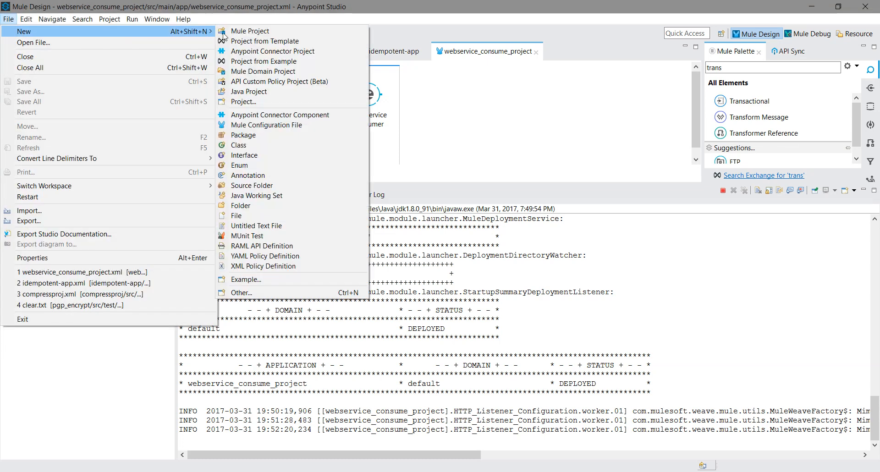
click(250, 32)
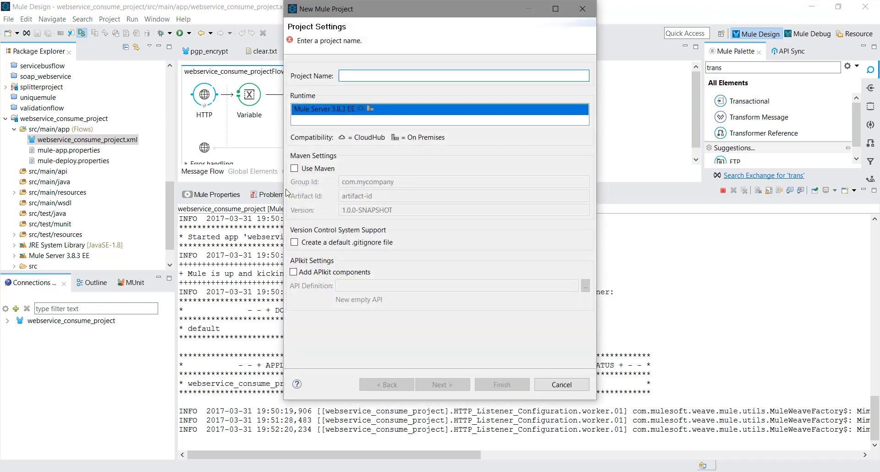
text(webservic)
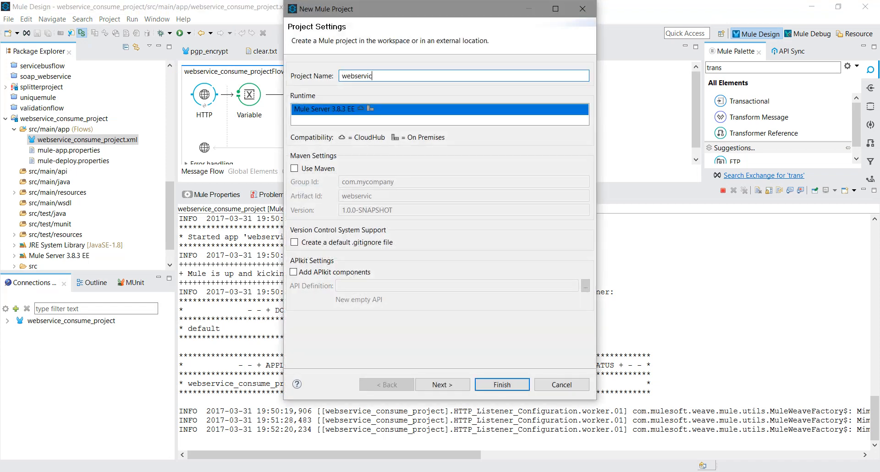
text(e-example)
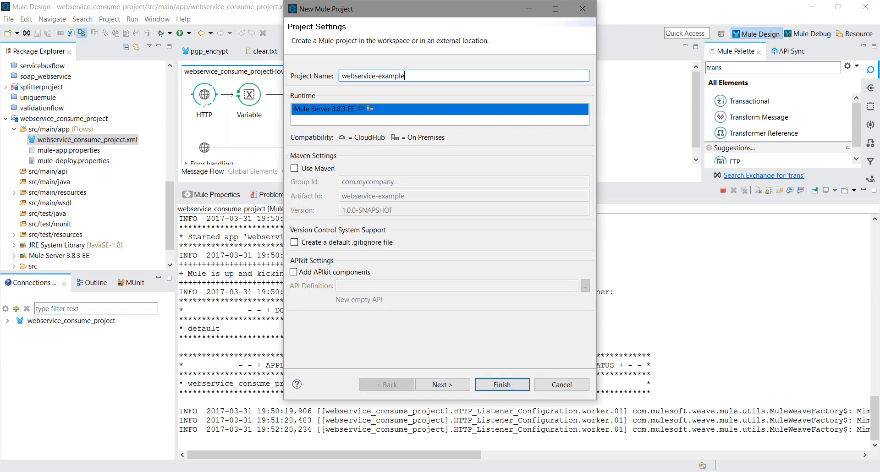
click(502, 384)
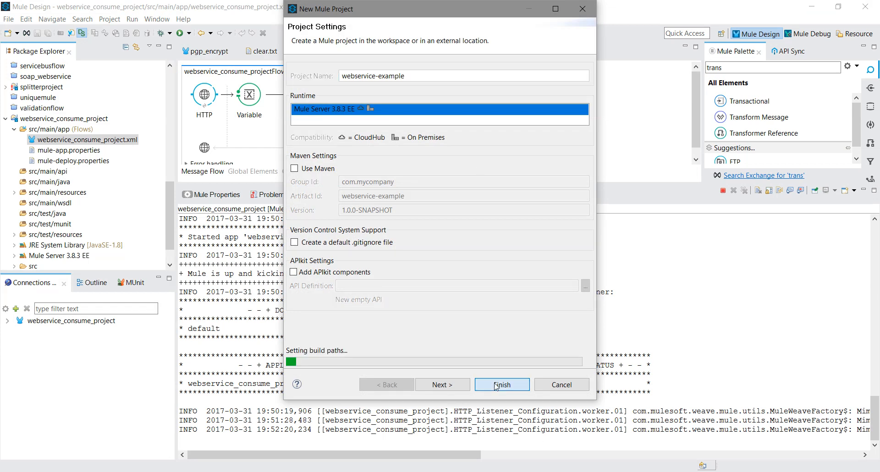
click(502, 384)
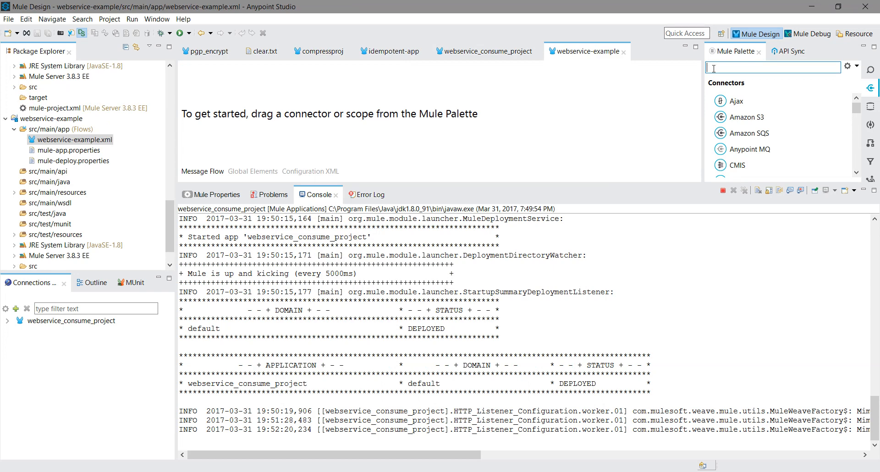
Find HTTP in the Mule Palette, place it as the flow source and show its properties.
text(htt)
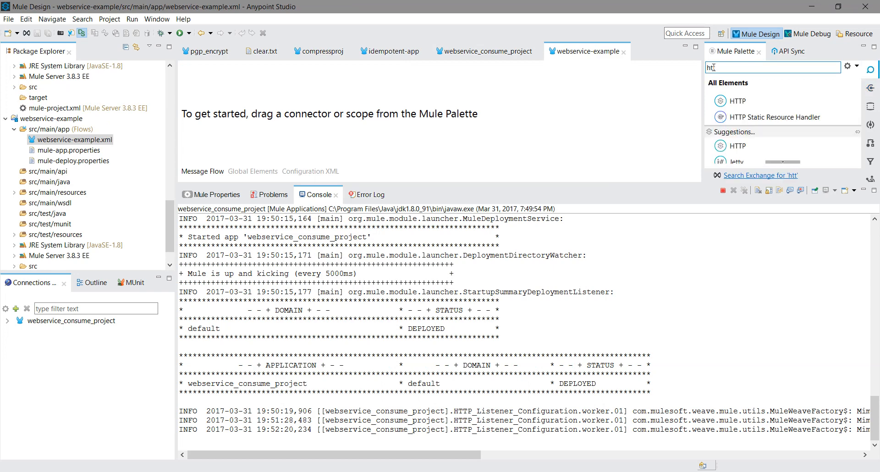
text(tp)
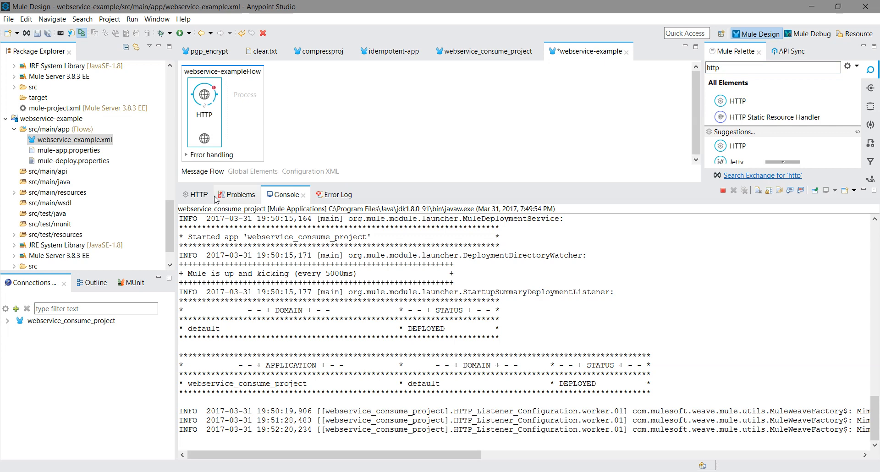
click(196, 194)
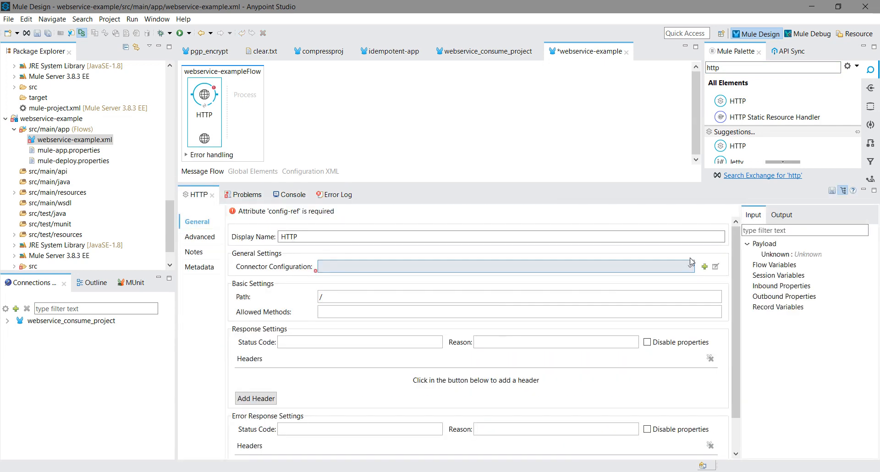
Accept the default listener configuration on port 8081, set Path /consume and Allowed Methods GET.
click(704, 266)
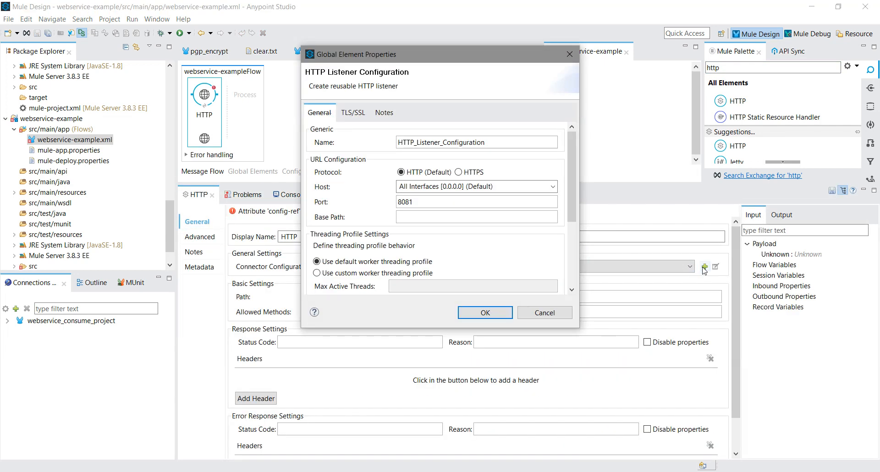
mouse_move(437, 327)
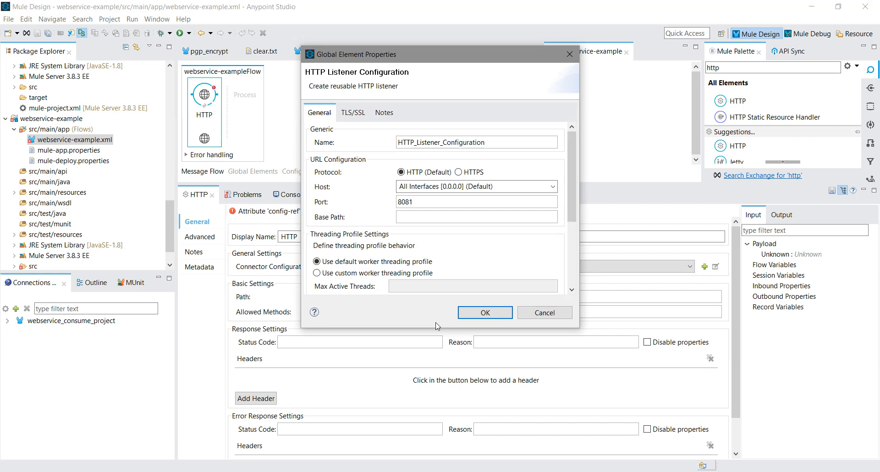
click(484, 312)
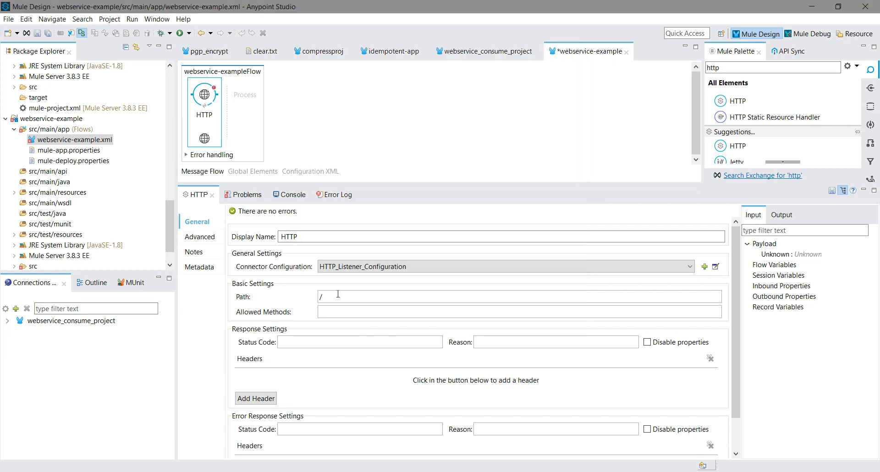
text(co)
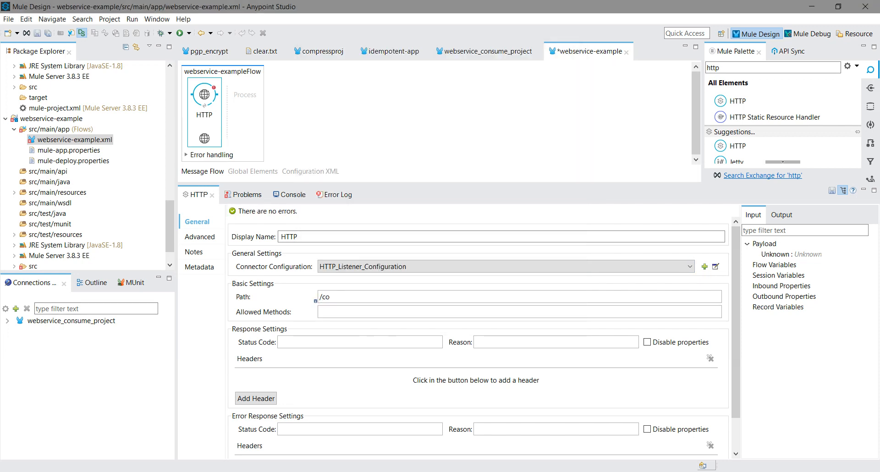
text(nsume)
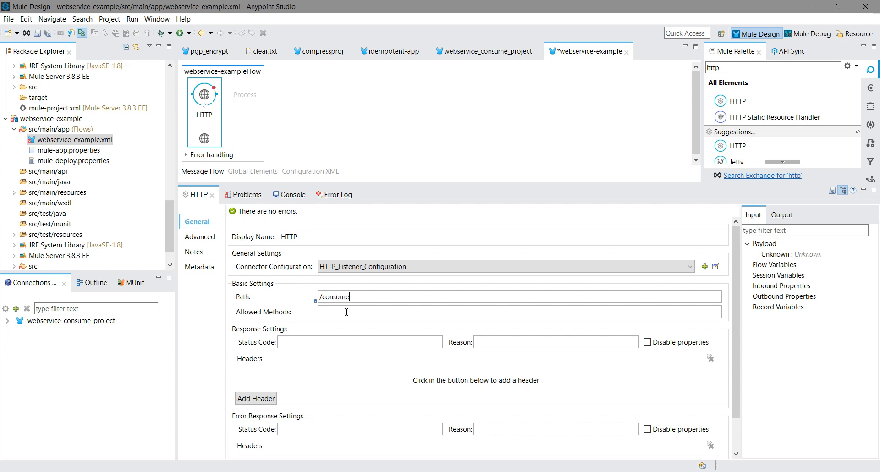
text(GET)
click(772, 67)
text(var)
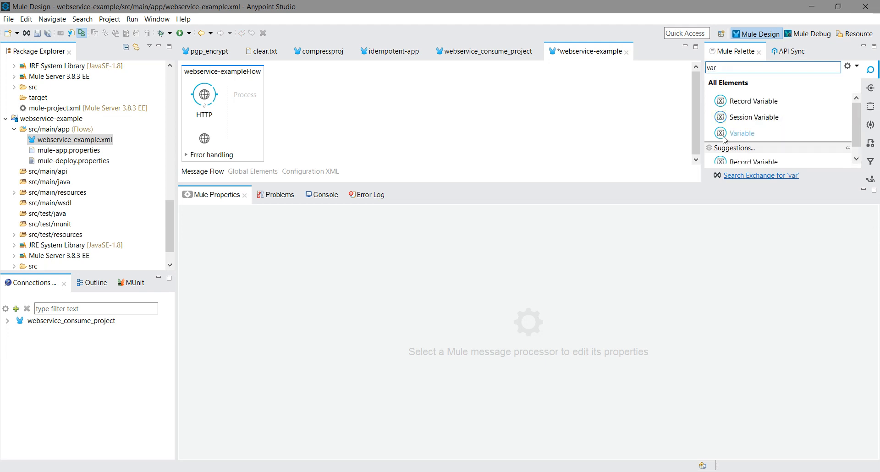
Add a Set Variable named destination with value #[message.inboundProperties.'http.query.params'.code].
drag(741, 133, 249, 94)
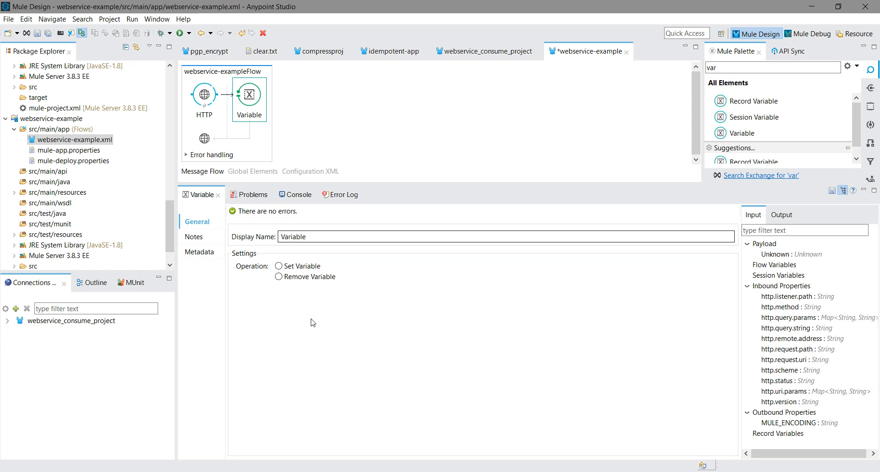
click(278, 266)
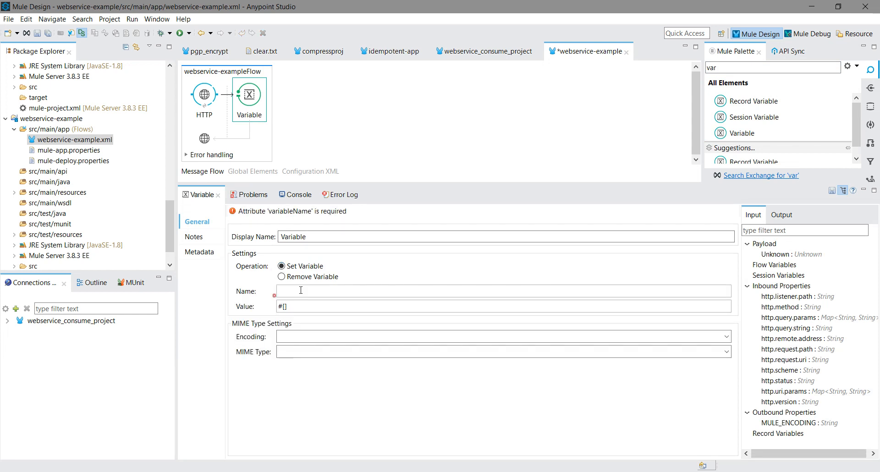
text(destinati)
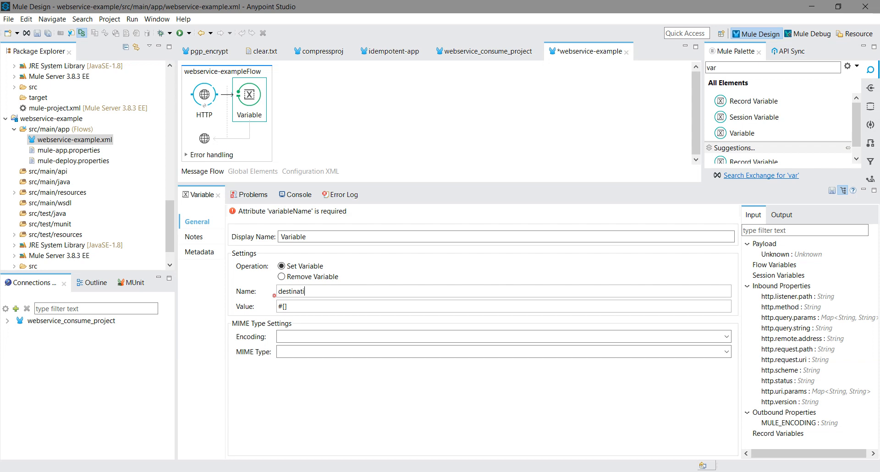
text(on)
click(504, 307)
text(messa)
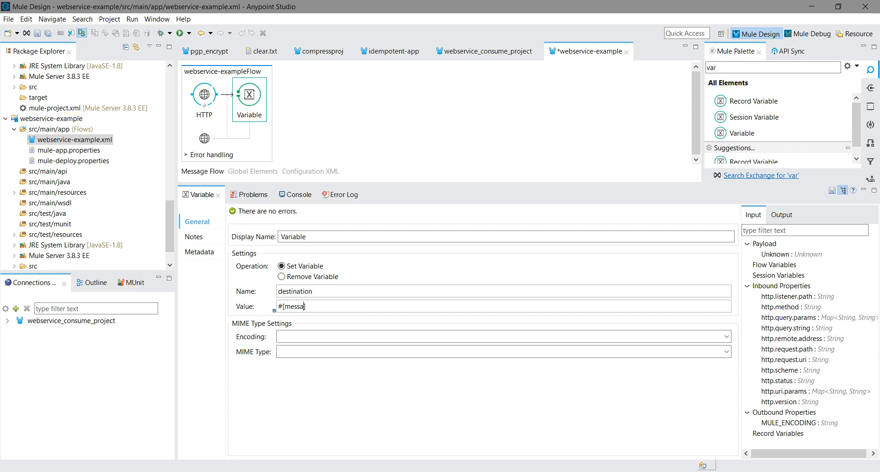
text(.inboundProperties.])
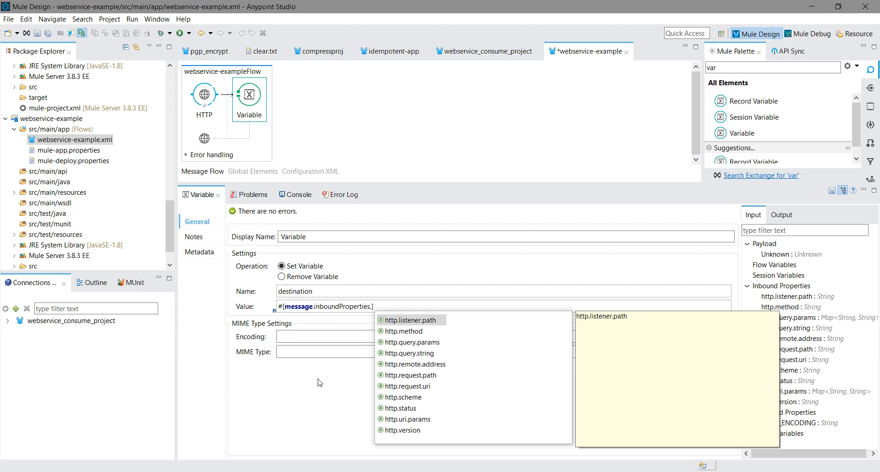
click(411, 342)
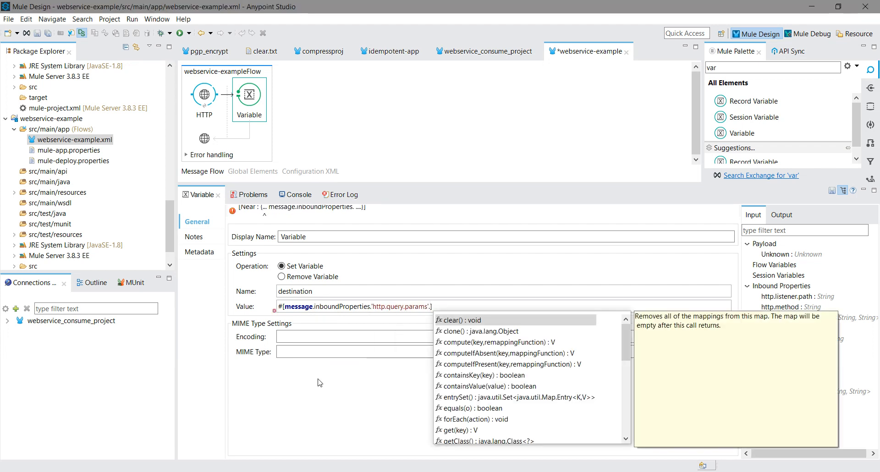
text(d)
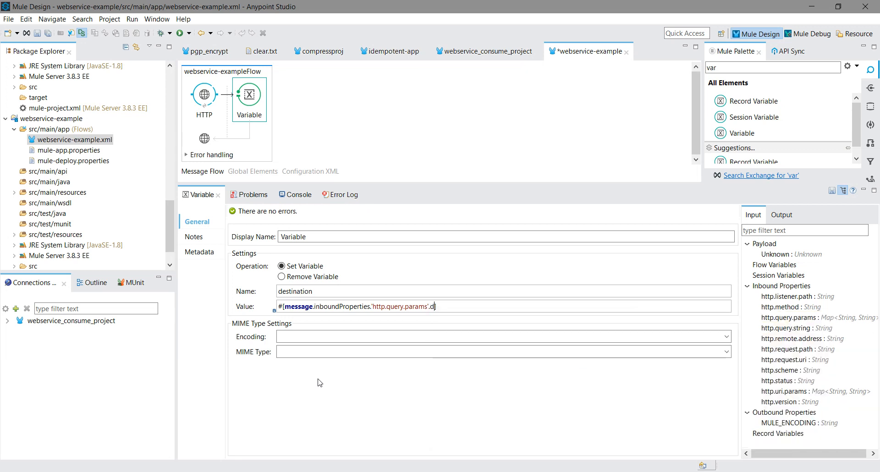
text(cod)
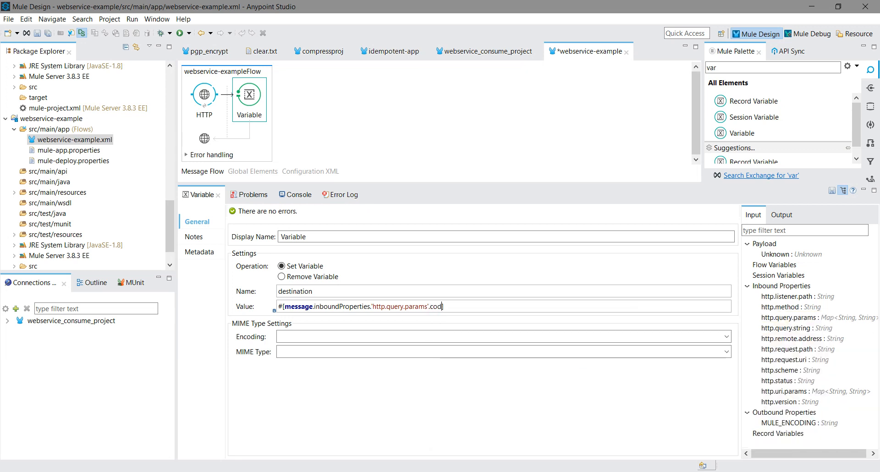
text(e])
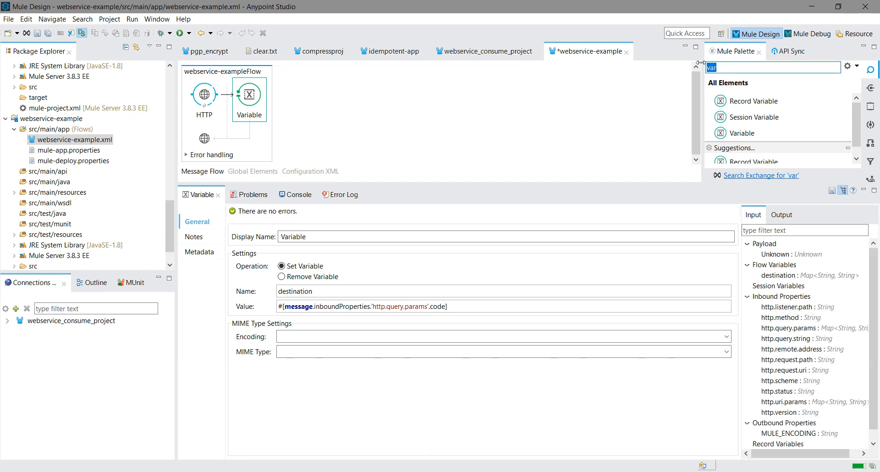
Search the palette for 'web' and place Web Service Consumer after the Variable.
text(webs)
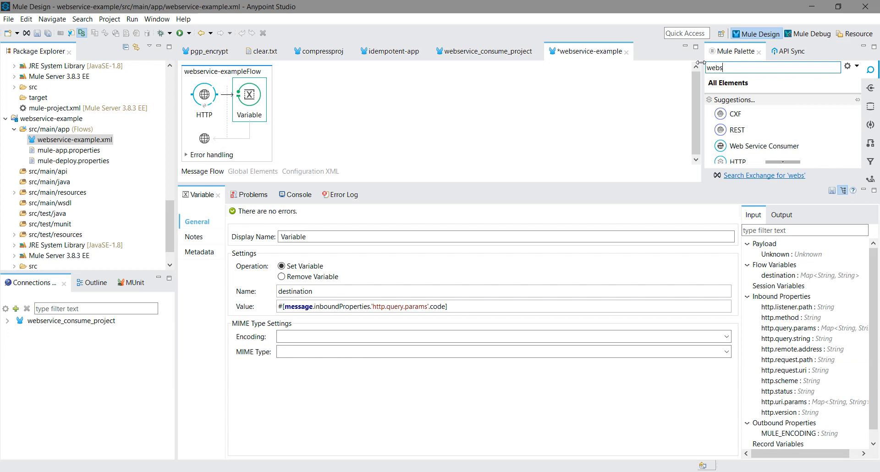
key(BackSpace)
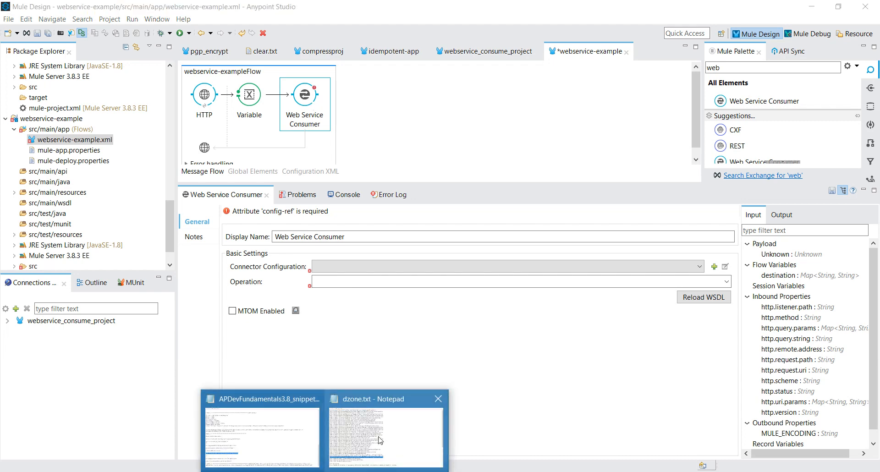
click(261, 436)
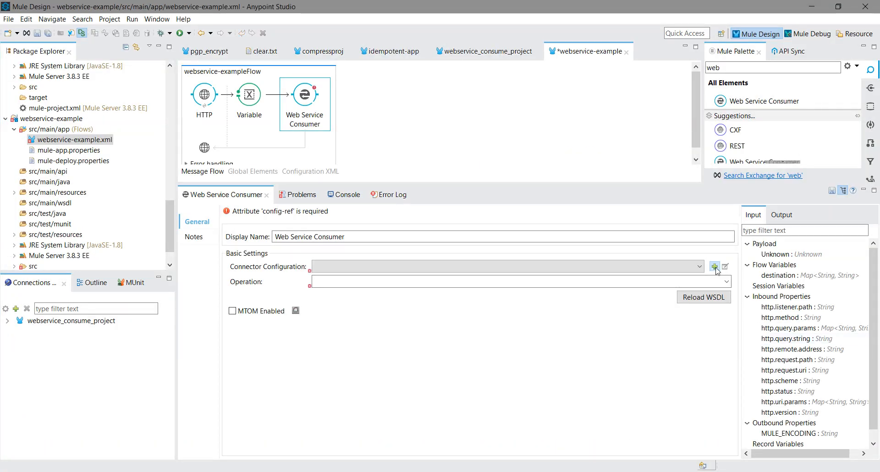
Start a new connector configuration for the consumer and dismiss the workspace WSDL browser.
click(716, 267)
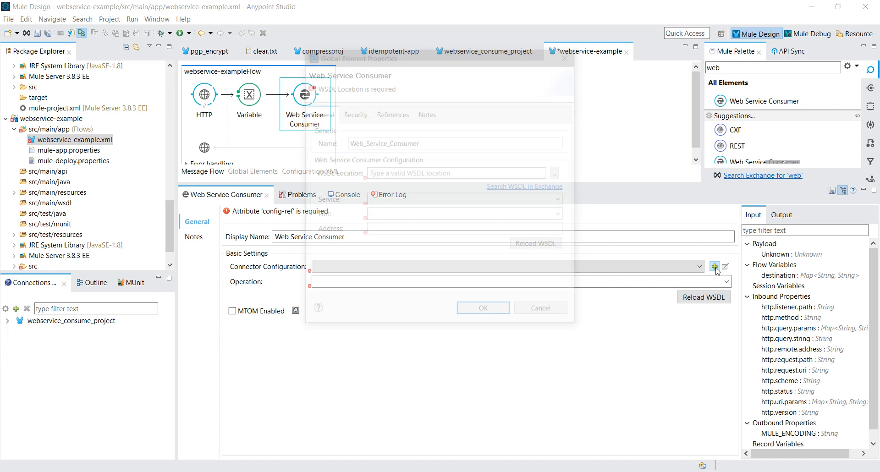
click(714, 266)
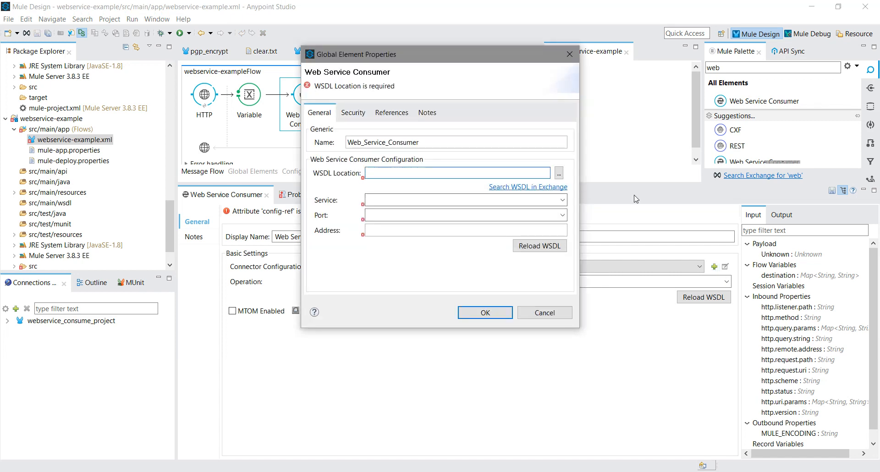
mouse_move(544, 193)
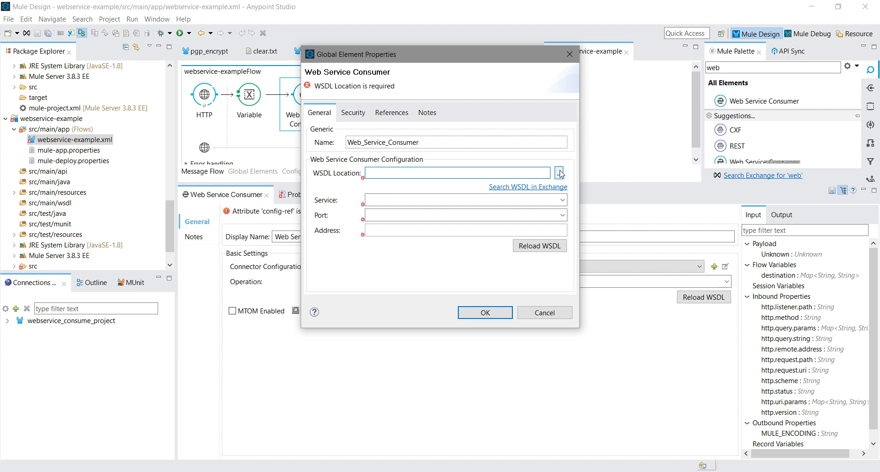
click(559, 173)
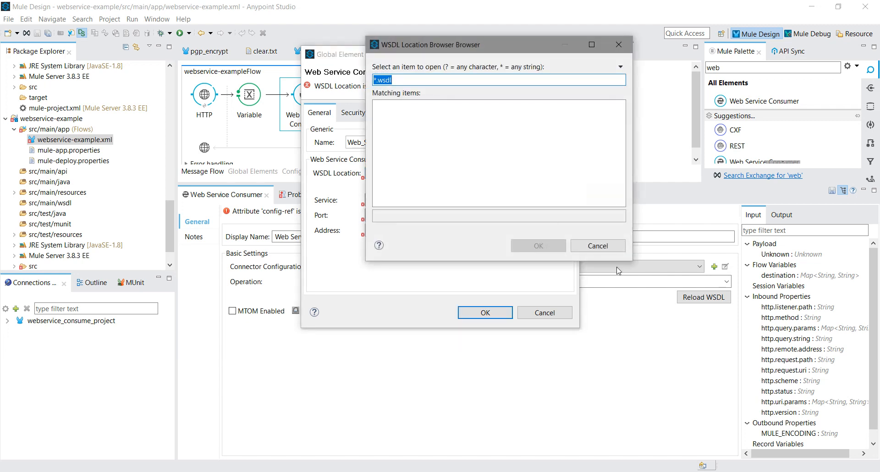
mouse_move(597, 246)
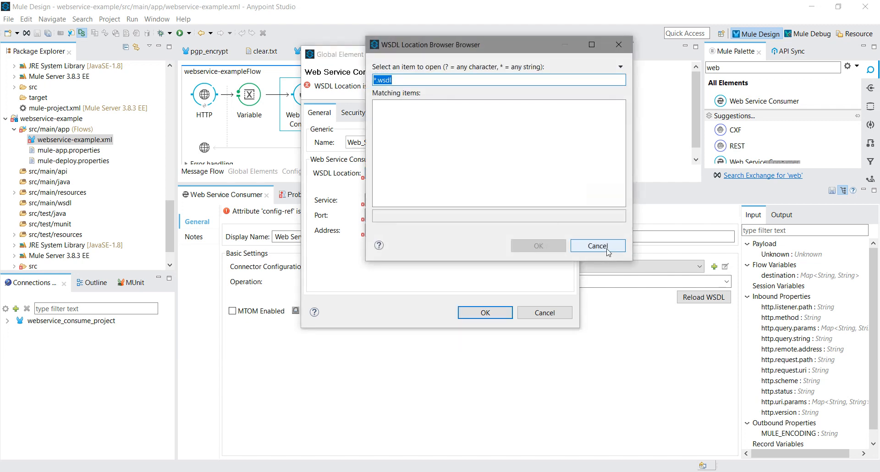
click(597, 246)
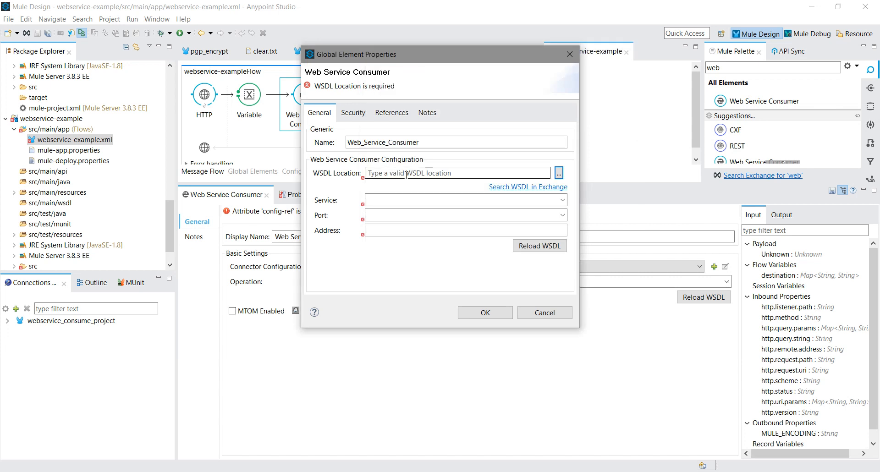
click(456, 173)
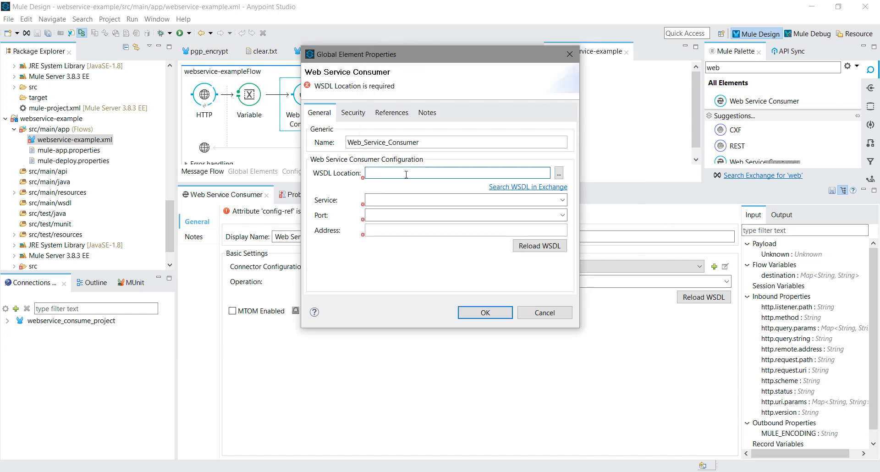
text(http://ilt.mulesoft-training.com/essentials/delta?wsdl)
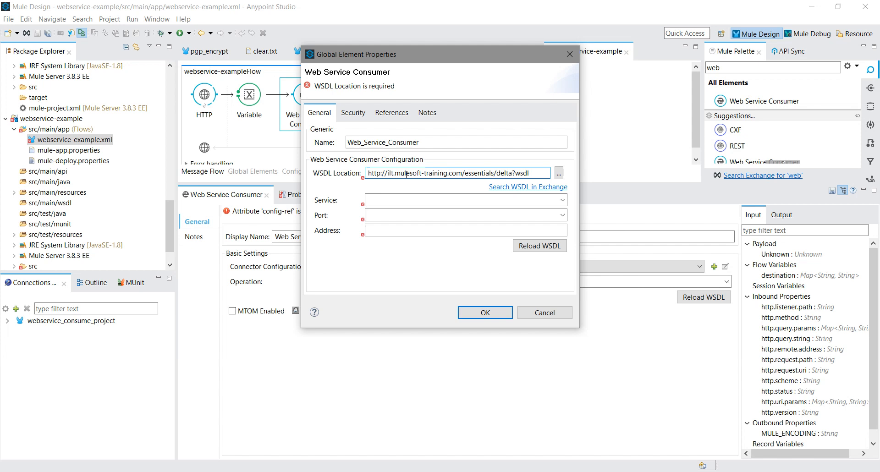
click(539, 246)
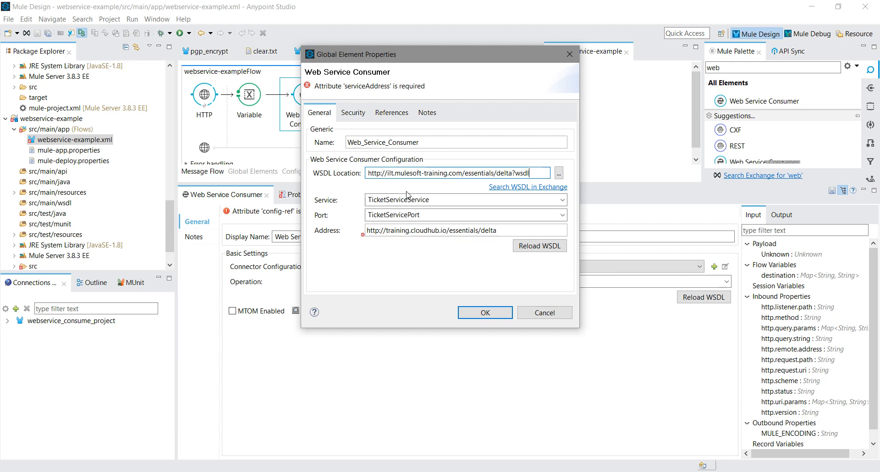
click(483, 313)
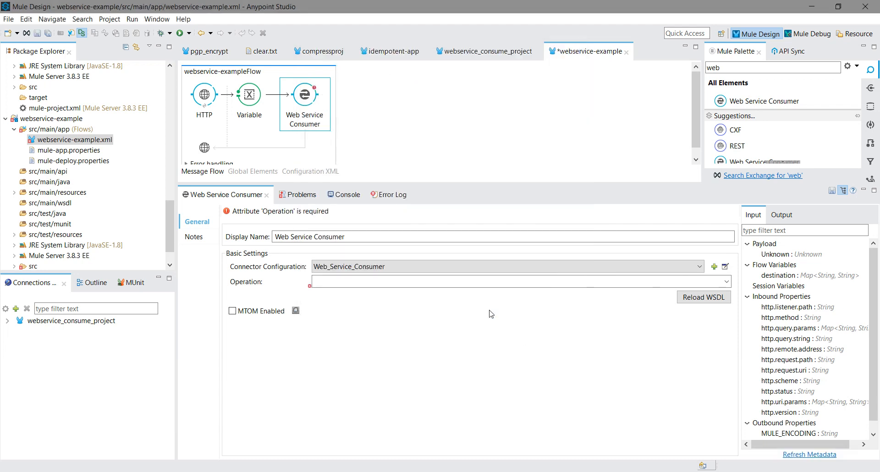
mouse_move(741, 304)
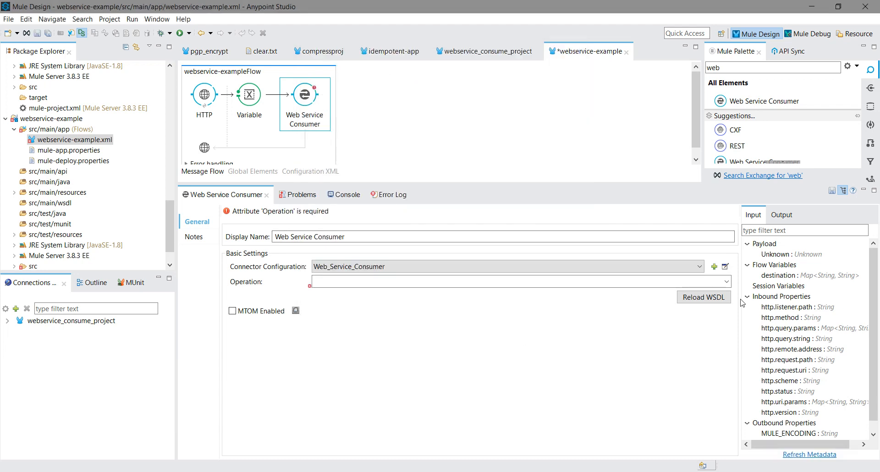
Choose findFlight as the consumer's Operation and reselect it so the error clears.
click(727, 281)
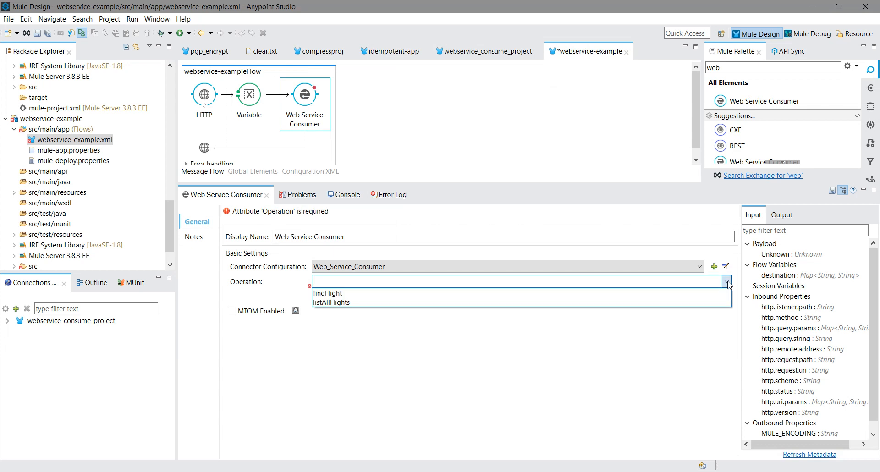
mouse_move(328, 294)
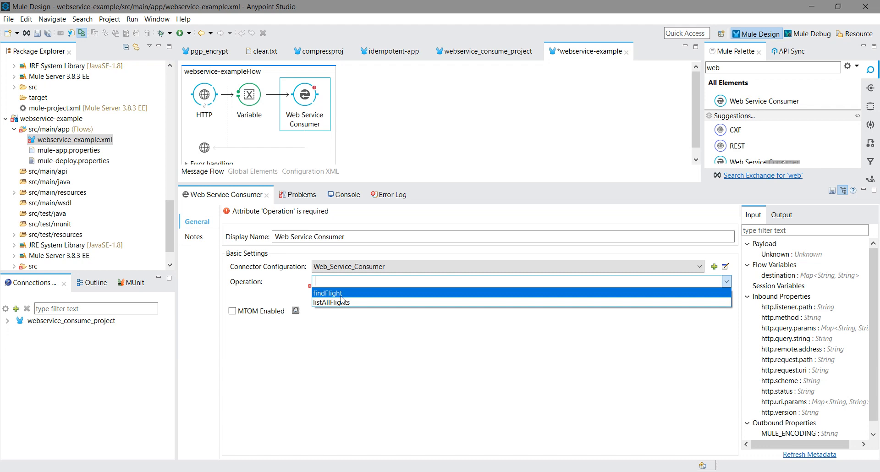
click(327, 292)
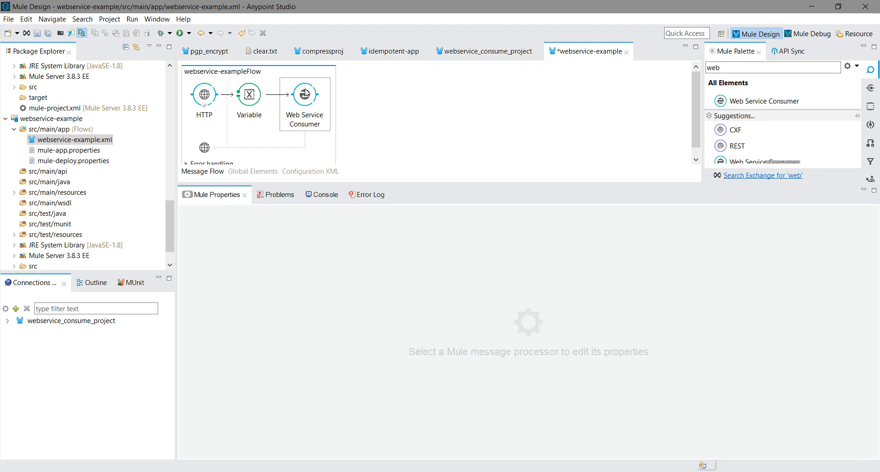
click(304, 93)
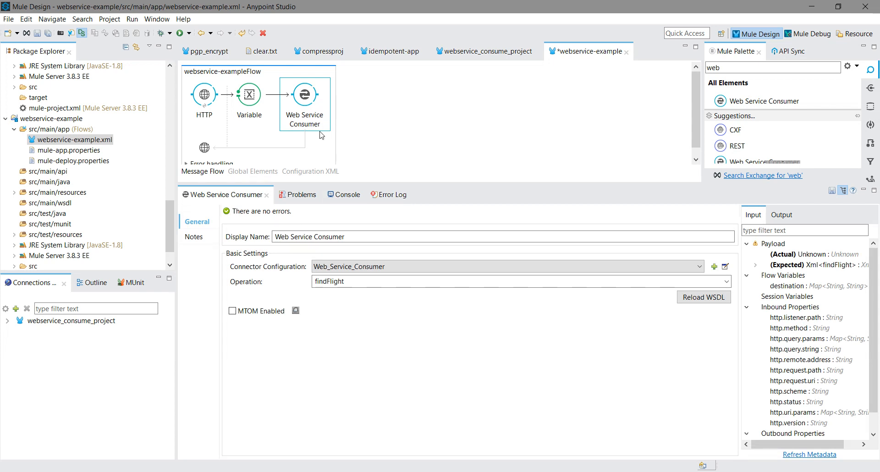
mouse_move(588, 18)
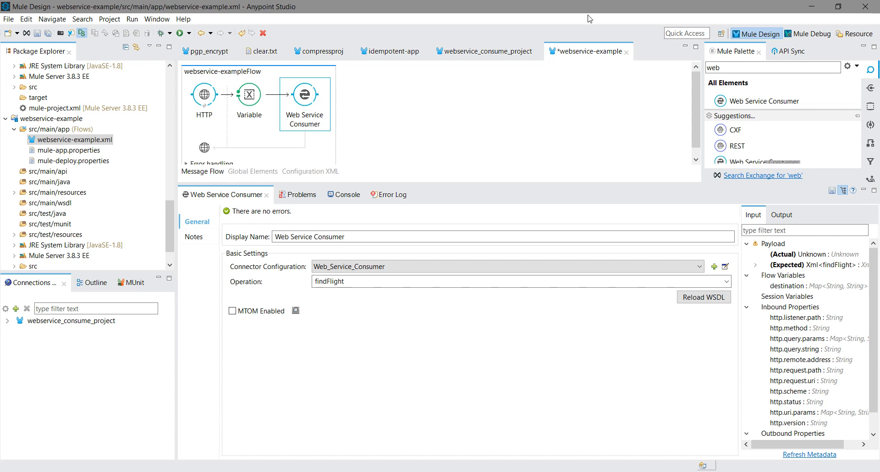
Place Transform Message before the Web Service Consumer and show its findFlight mapping editor.
text(trans)
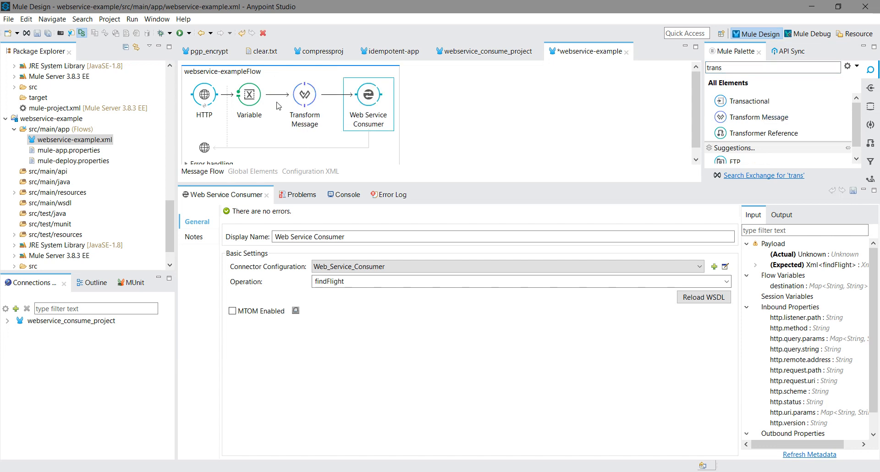
click(304, 93)
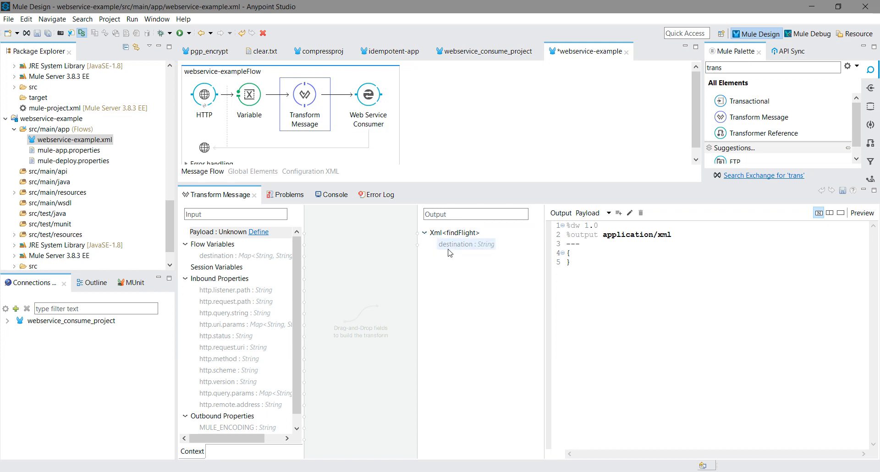
mouse_move(446, 350)
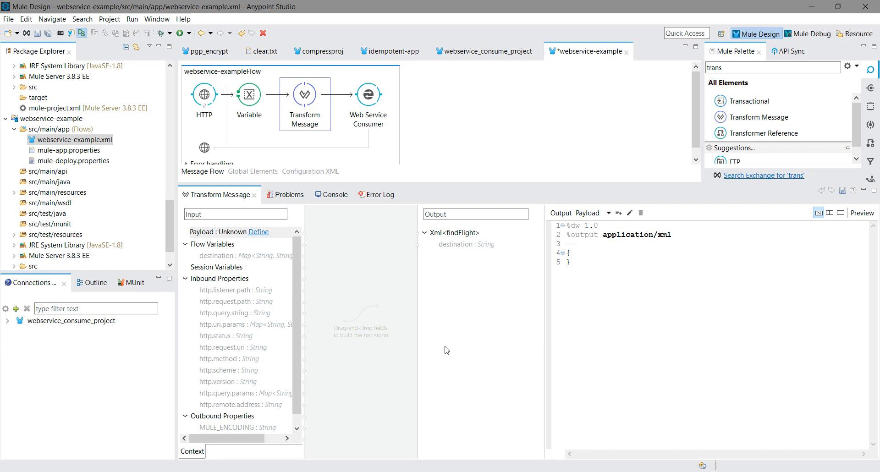
mouse_move(251, 306)
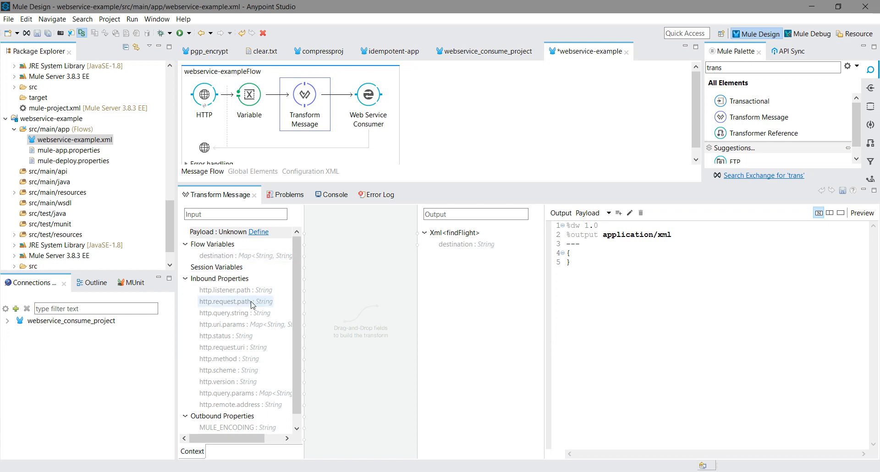
mouse_move(236, 255)
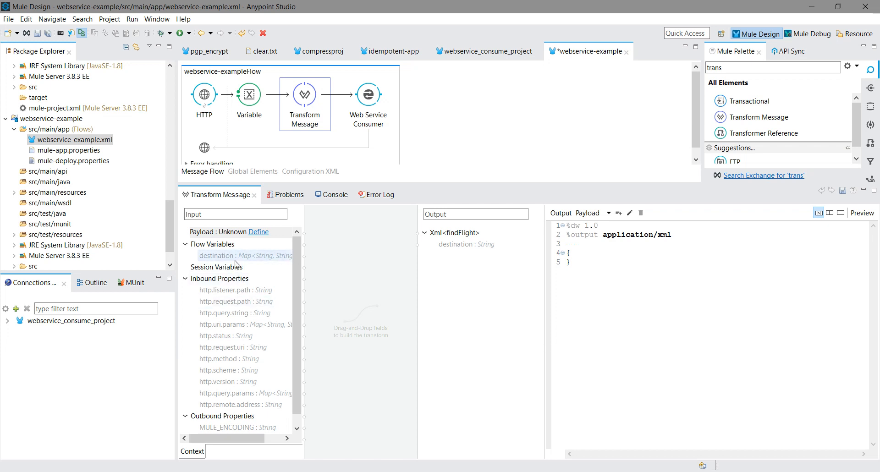
Review the Variable, then map Flow Variables > destination onto findFlight's destination field.
click(249, 95)
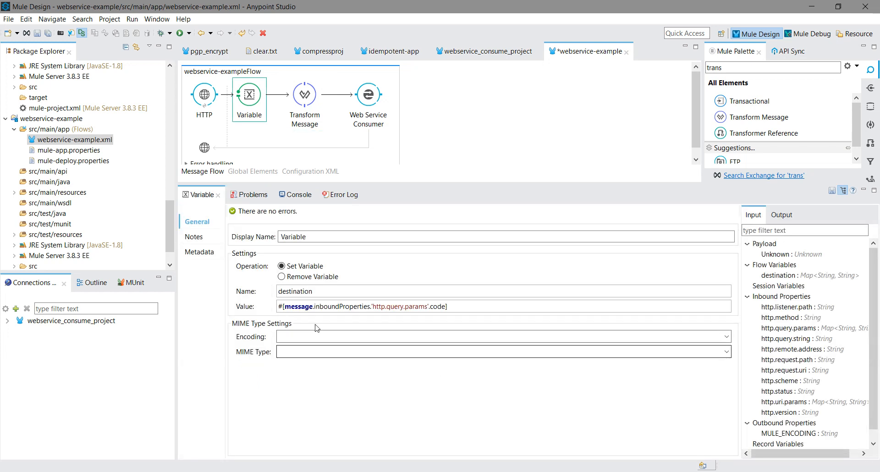
mouse_move(449, 117)
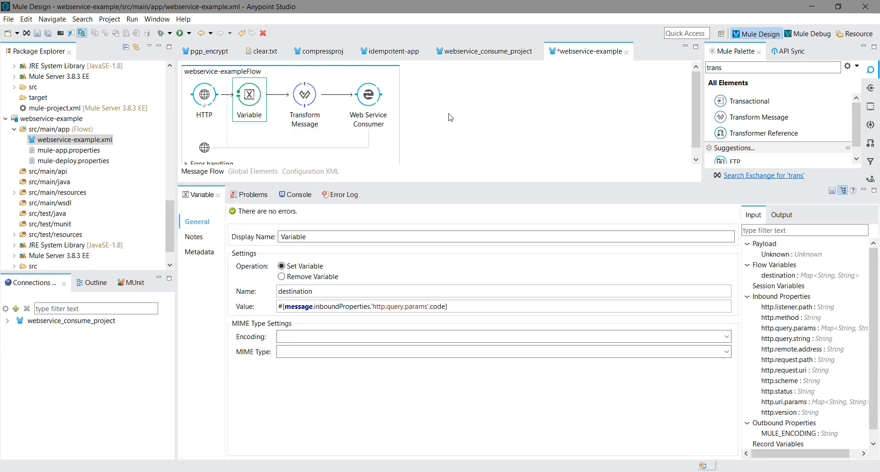
click(305, 94)
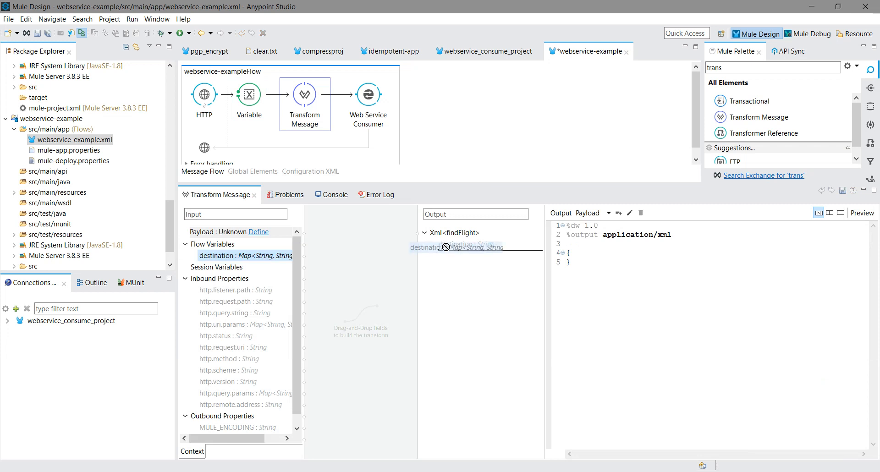
drag(245, 255, 466, 243)
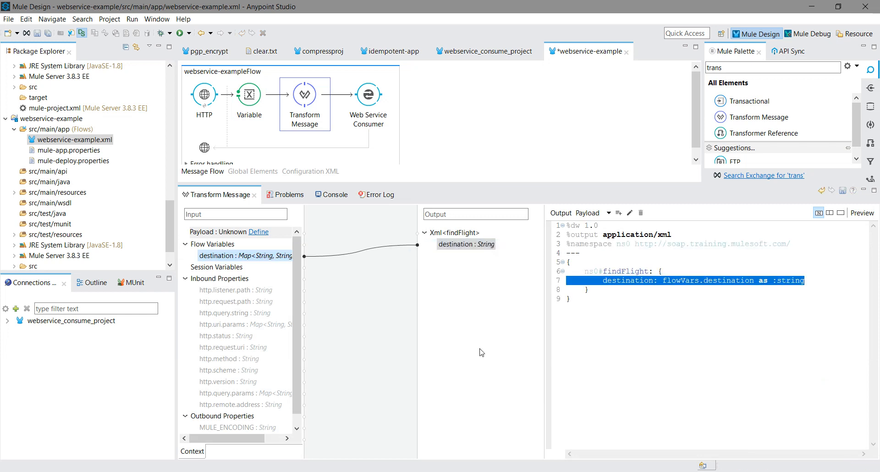
mouse_move(418, 129)
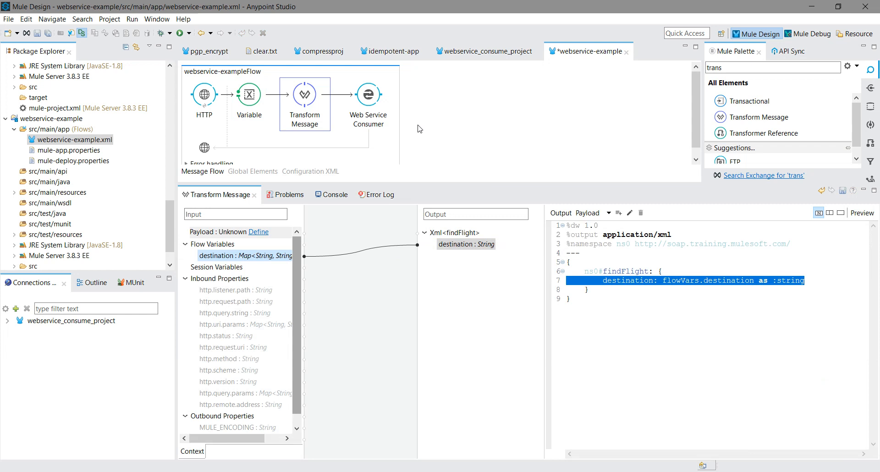
mouse_move(481, 159)
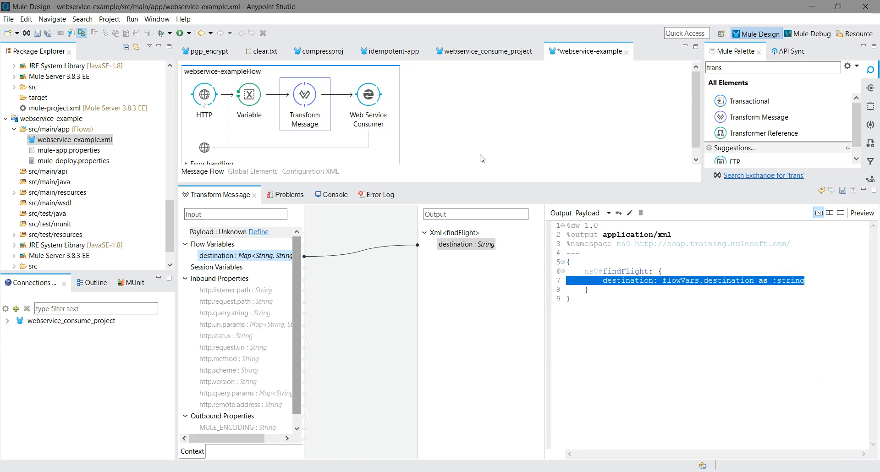
right_click(479, 159)
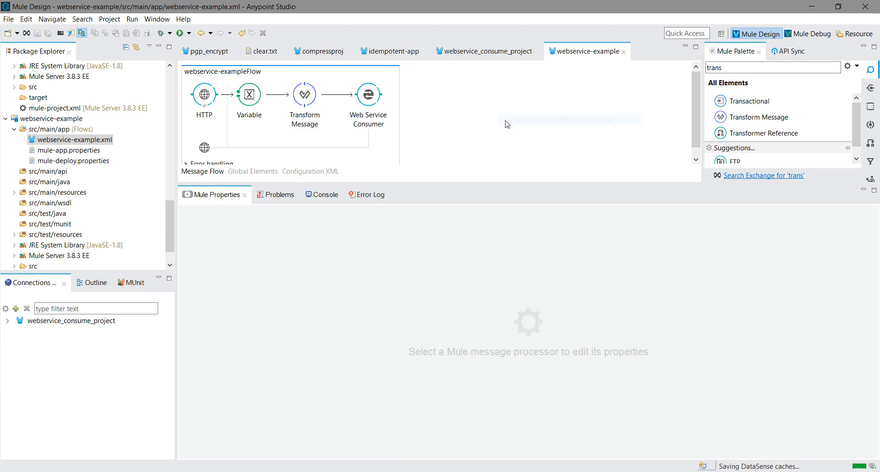
Run webservice-example as a Mule Application, replacing the running app, until the console shows DEPLOYED.
click(178, 33)
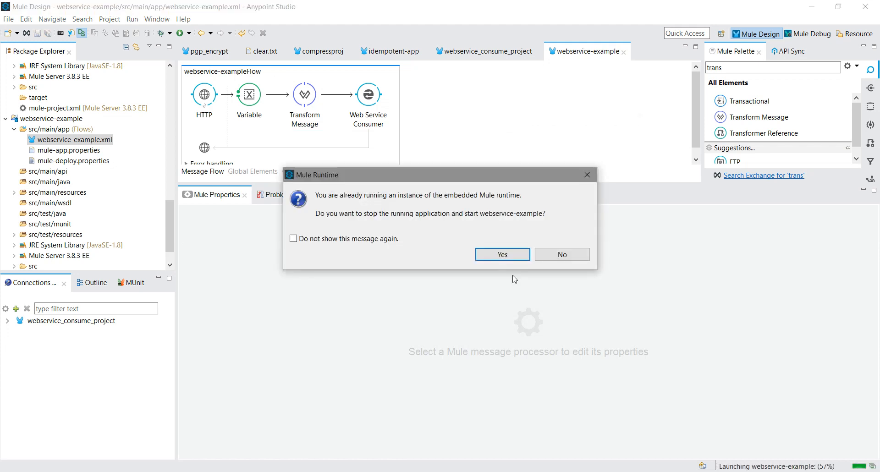
click(501, 253)
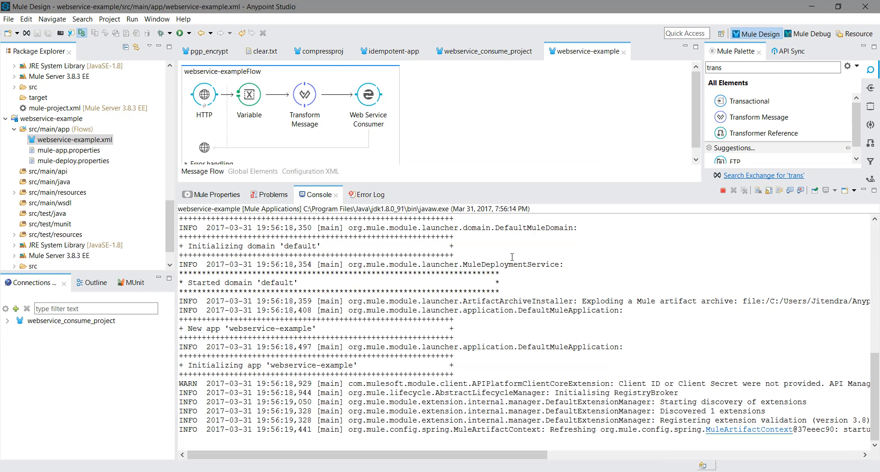
scroll(down, 3)
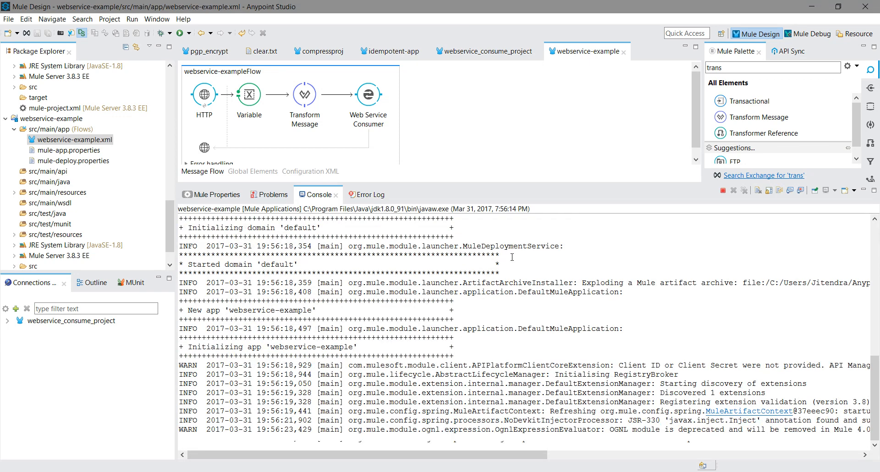
scroll(down, 3)
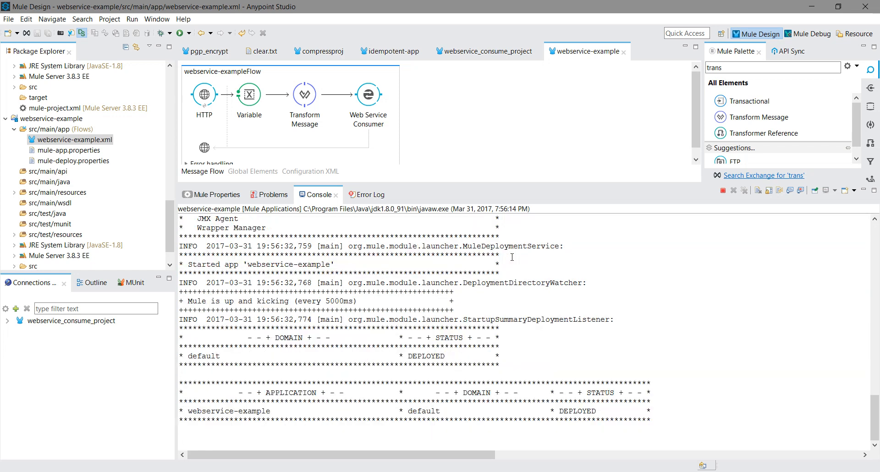
mouse_move(511, 257)
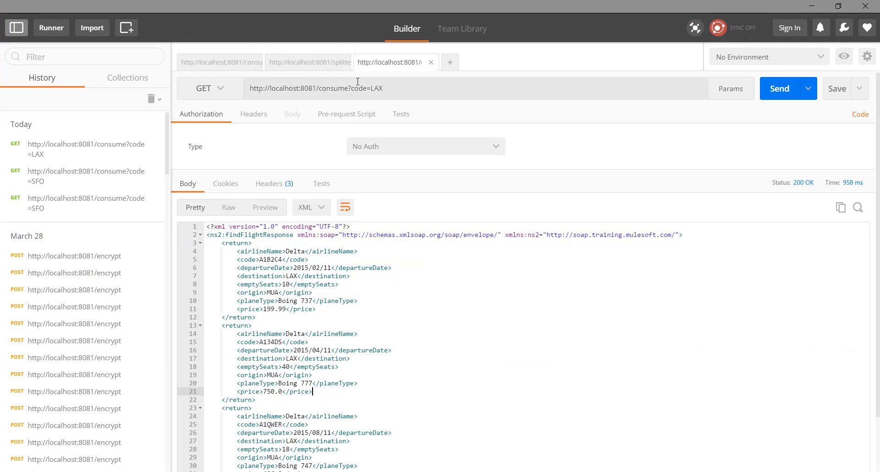
Resend /consume with destination=LAX instead of code, getting a 500 null-coercion error on flowVars.destination.
double_click(357, 88)
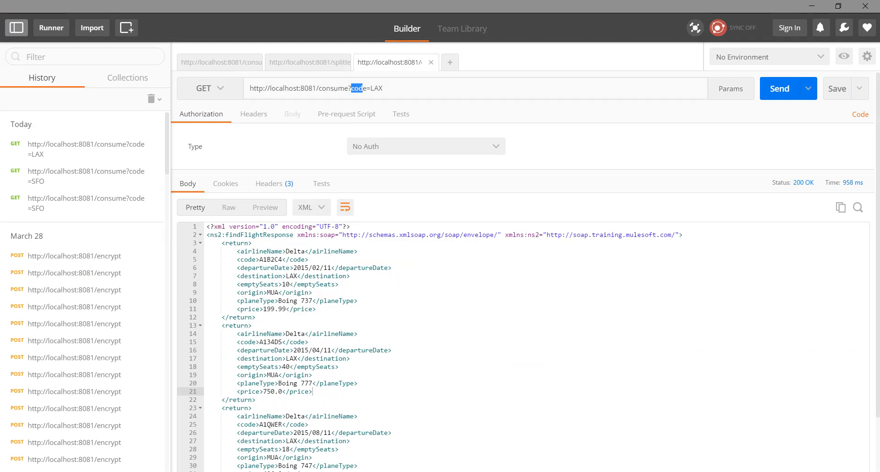
mouse_move(384, 396)
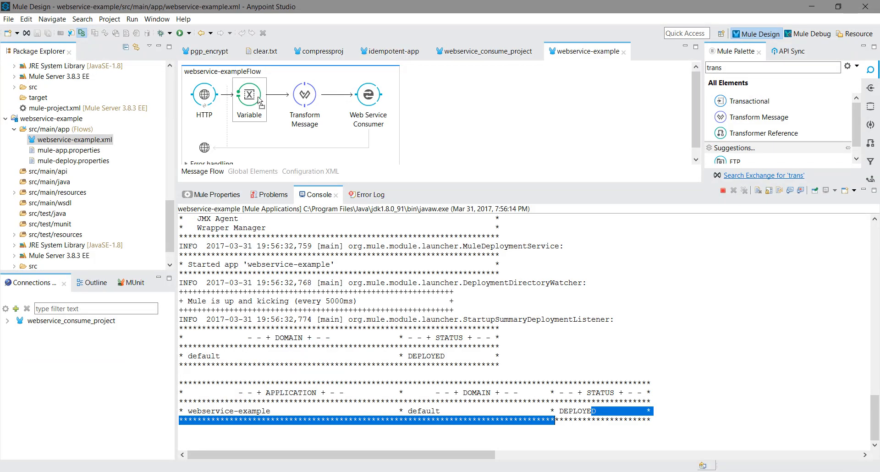
click(249, 93)
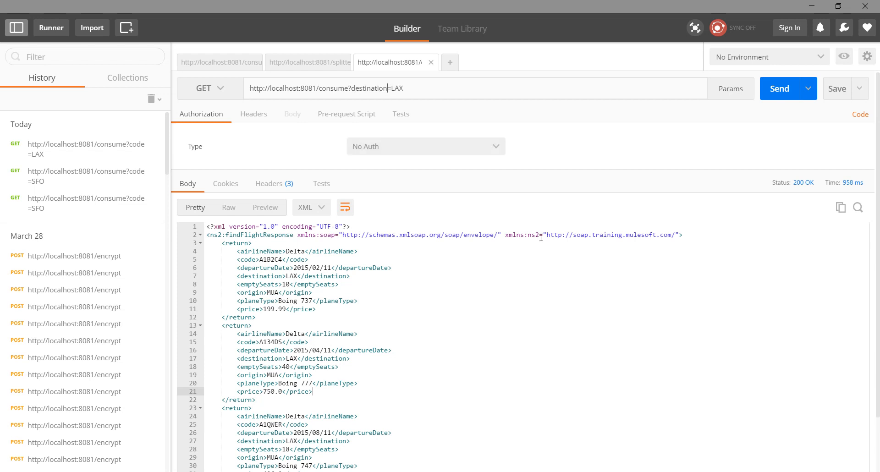
mouse_move(779, 88)
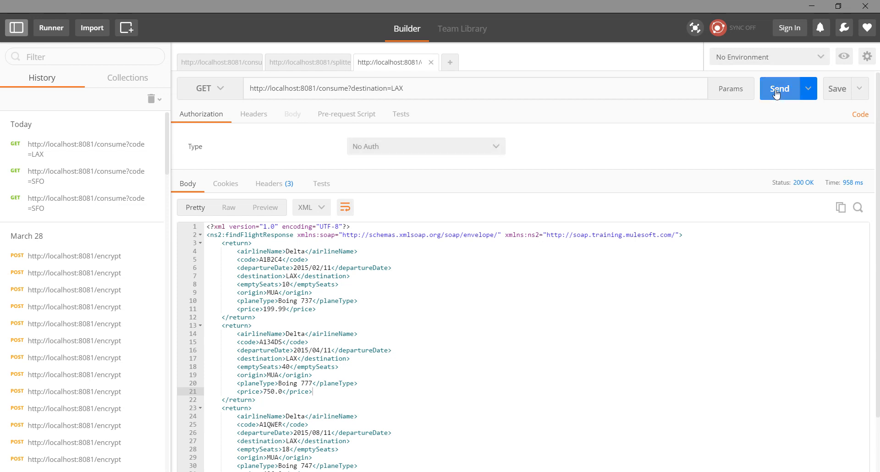
click(779, 88)
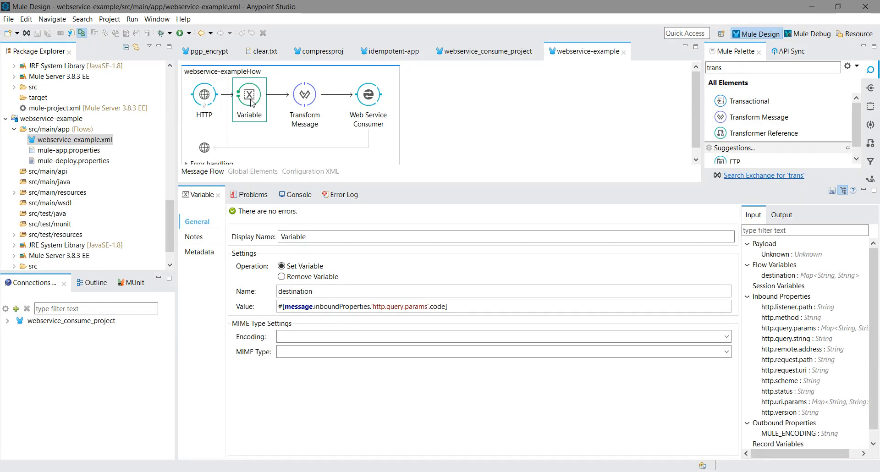
click(447, 306)
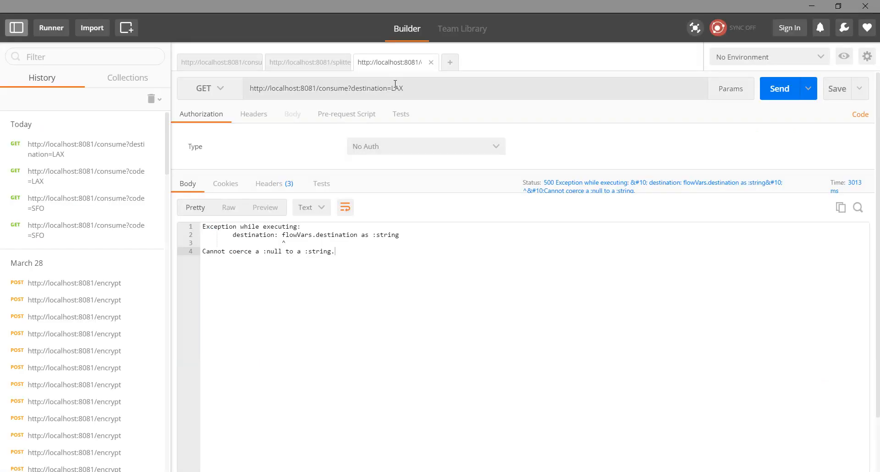
Switch back to ?code=, get LAX then SFO Delta flight listings as XML with 200 responses.
double_click(369, 88)
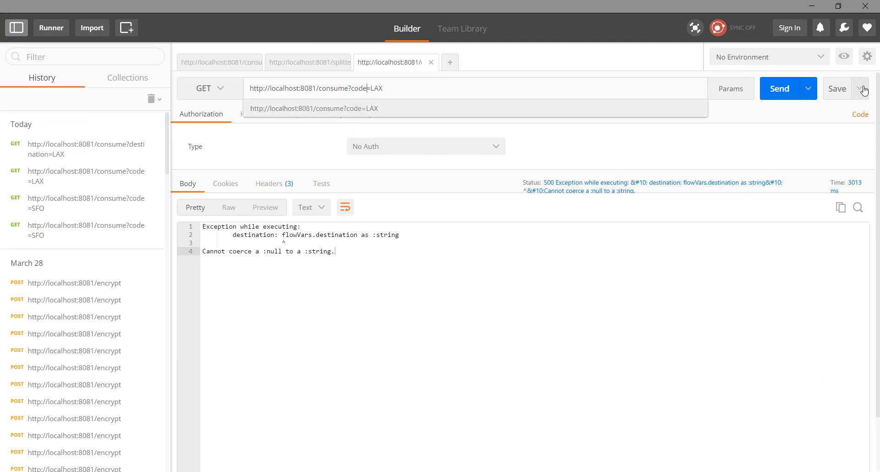
click(779, 88)
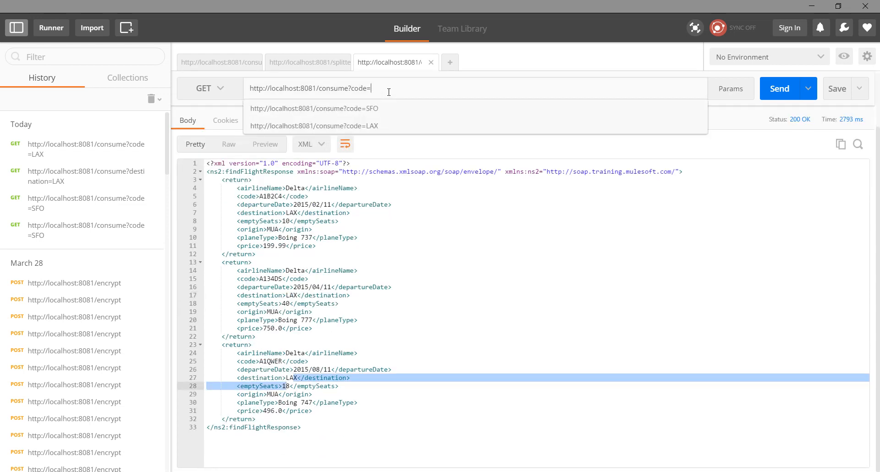
click(314, 108)
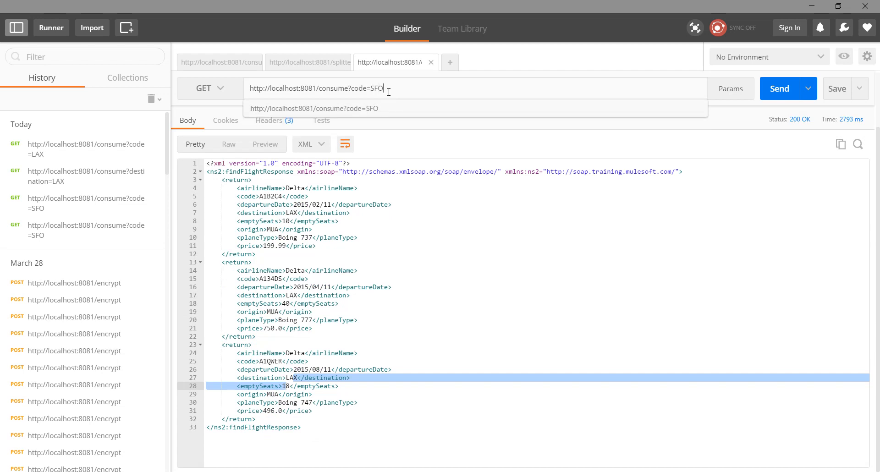
mouse_move(798, 140)
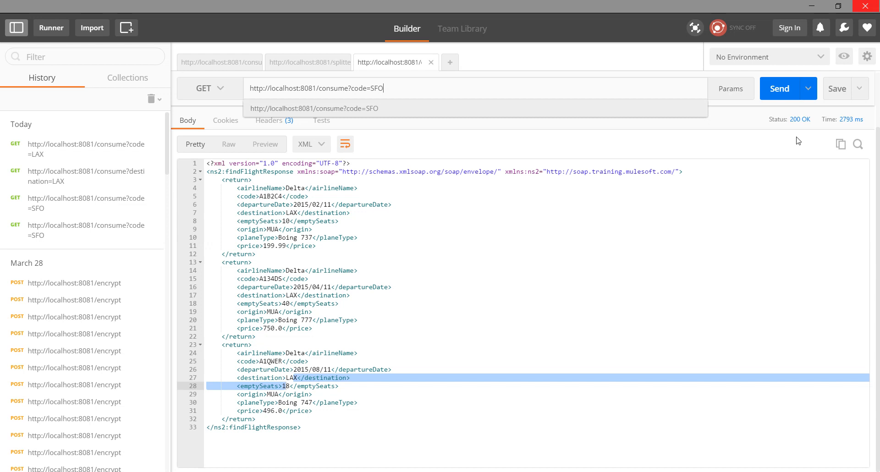
click(779, 88)
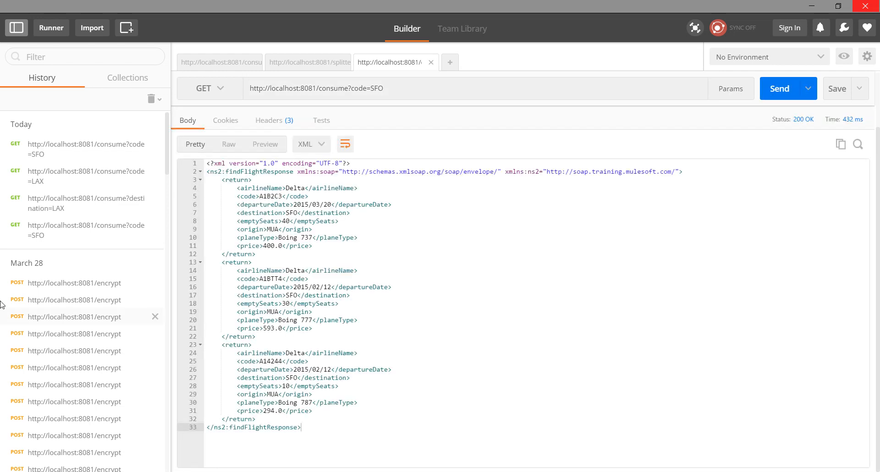
click(270, 221)
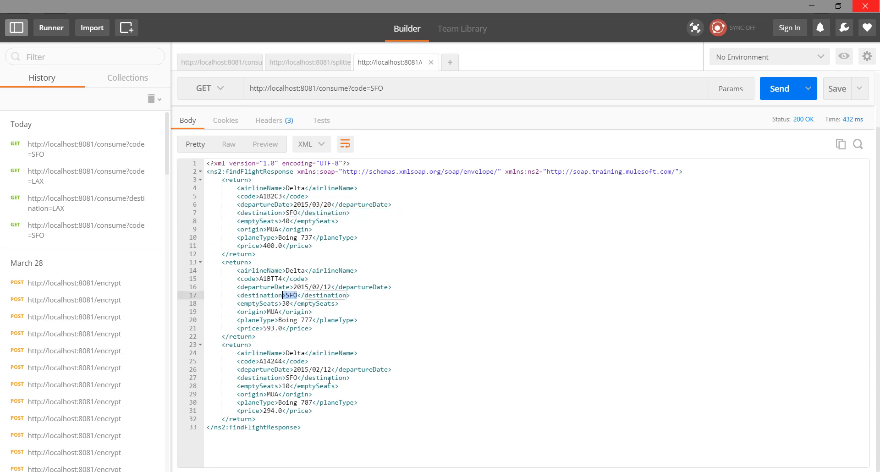
mouse_move(327, 274)
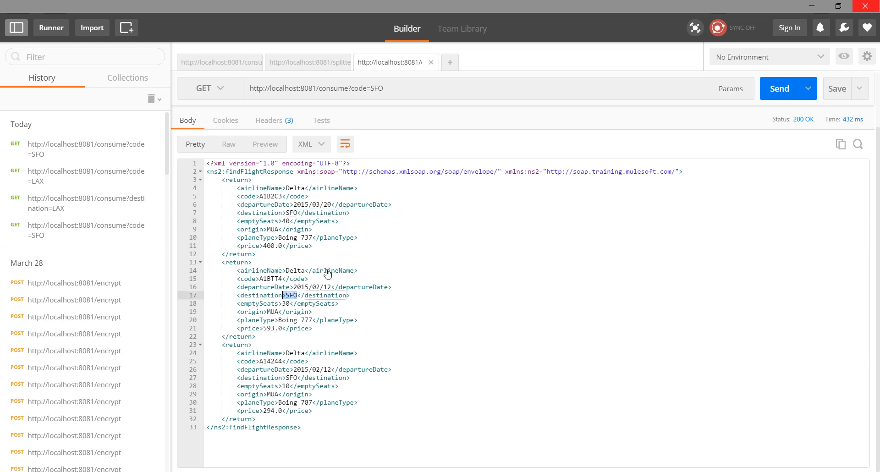
mouse_move(326, 325)
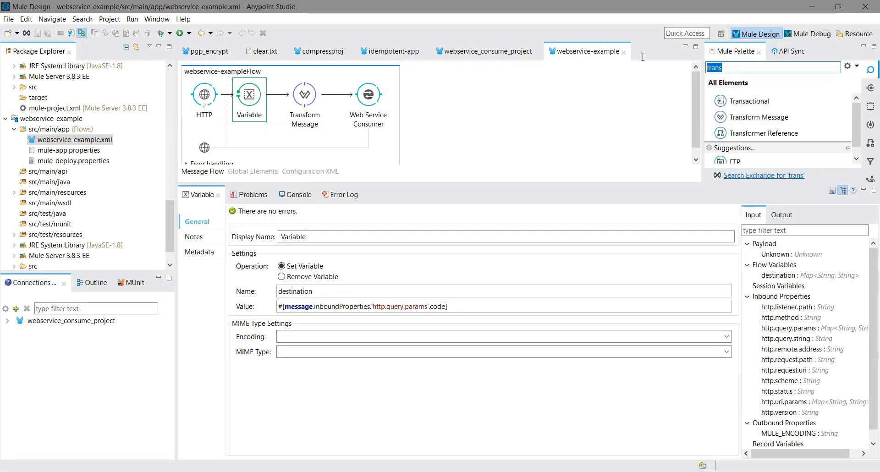
Add an XML to JSON transformer after the Web Service Consumer and save so the app redeploys.
text(xml to)
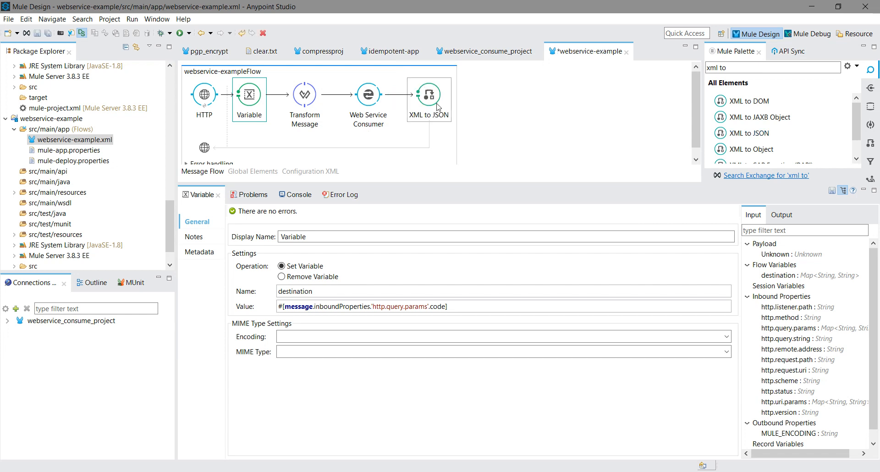
click(8, 18)
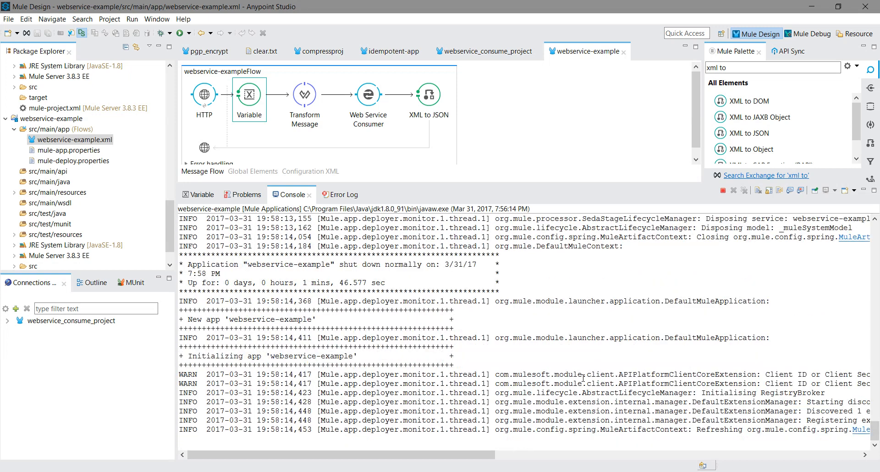
scroll(down, 3)
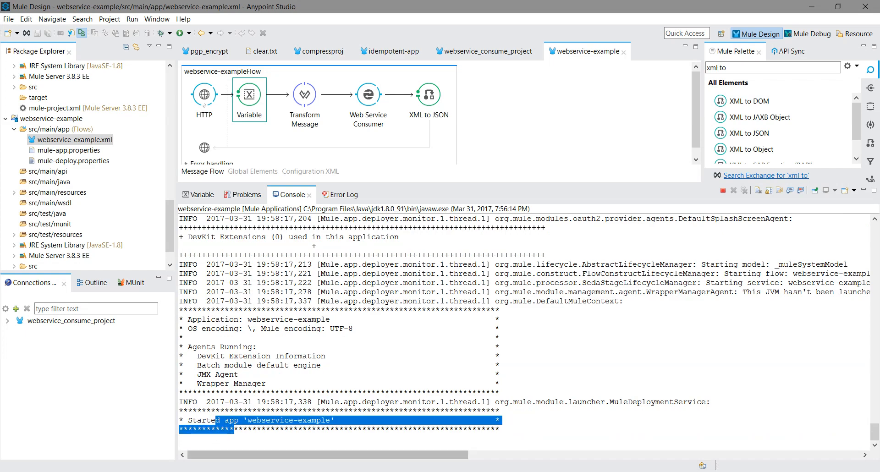
click(778, 89)
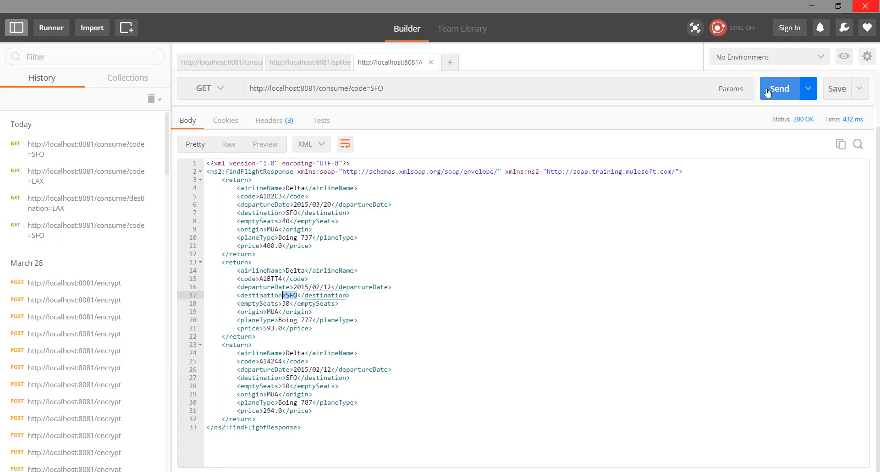
Resend /consume?code=SFO and receive the Delta flight listings as JSON.
click(779, 89)
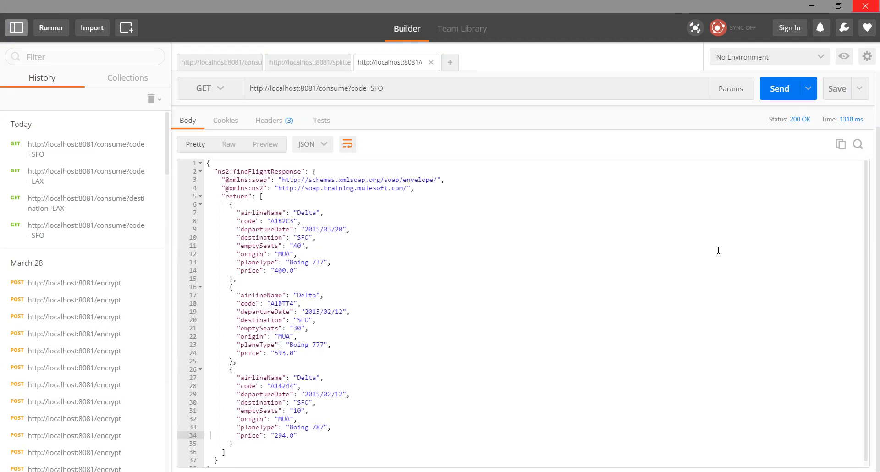
mouse_move(247, 383)
text(LAX)
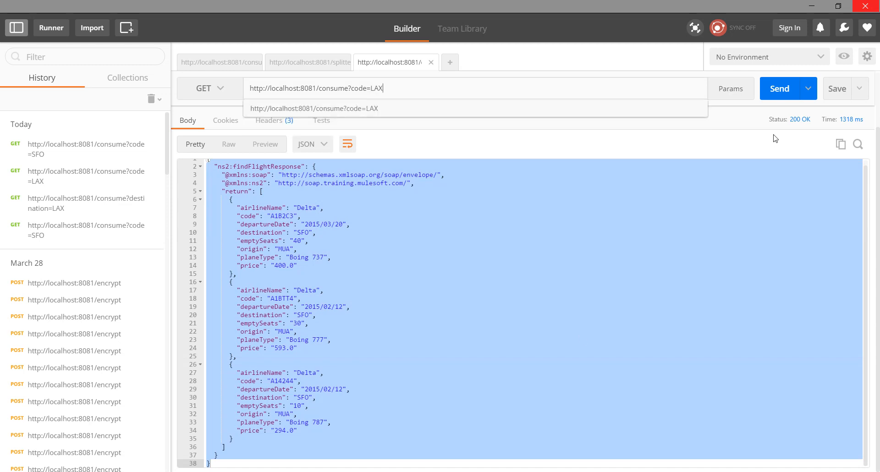
click(779, 88)
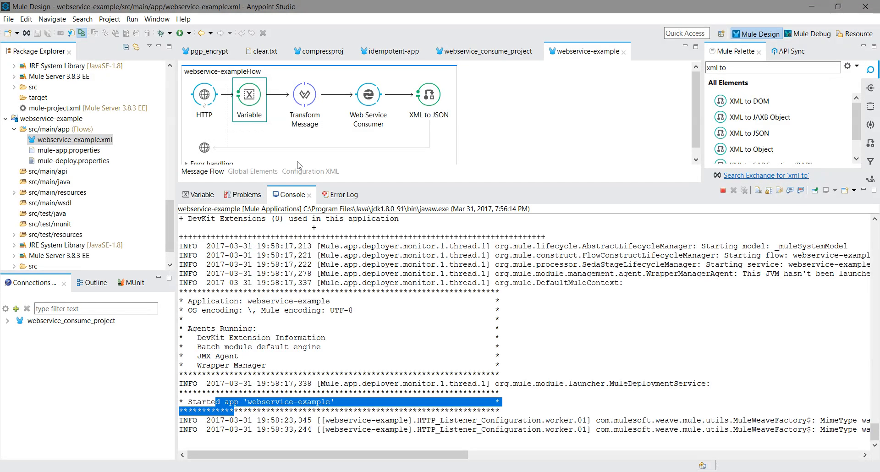
Place a second Transform Message between Web Service Consumer and XML to JSON and bring up its mapping editor.
click(304, 93)
text(trans)
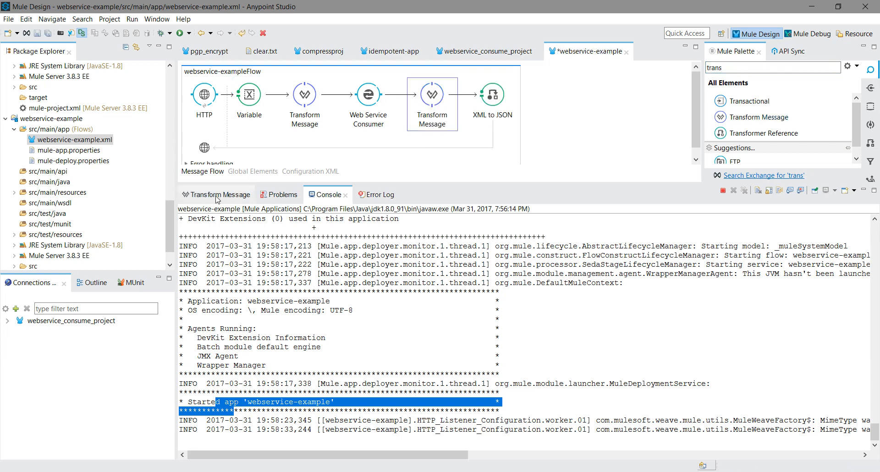
click(219, 195)
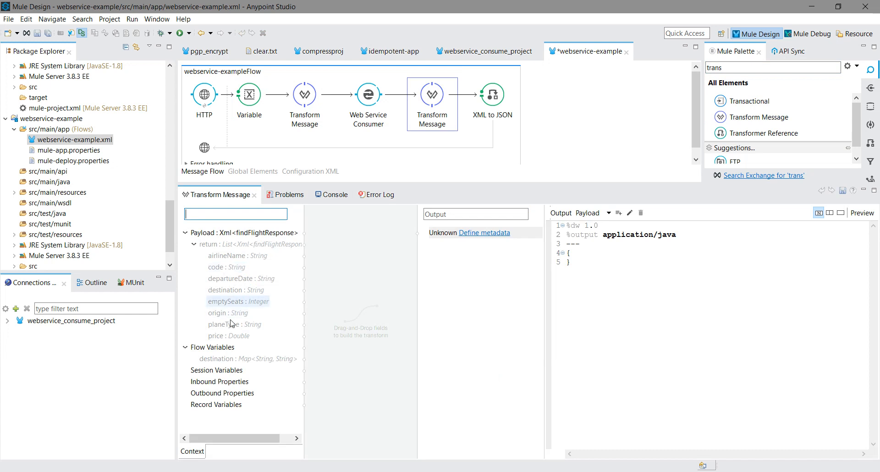
mouse_move(296, 300)
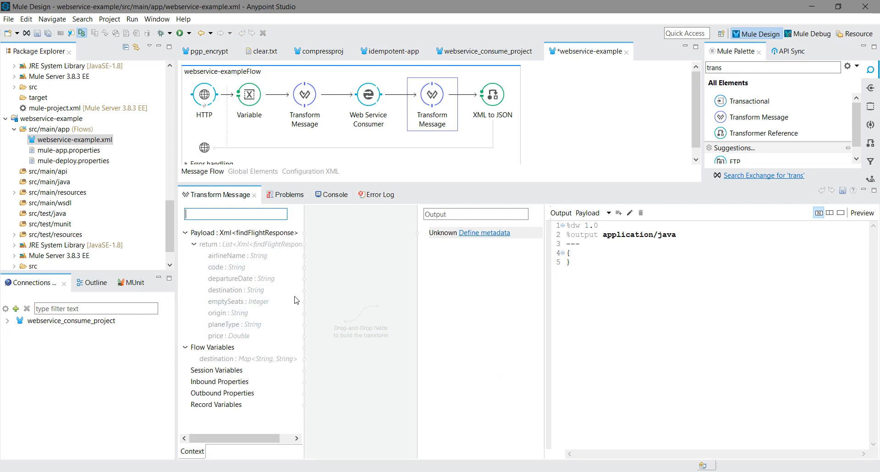